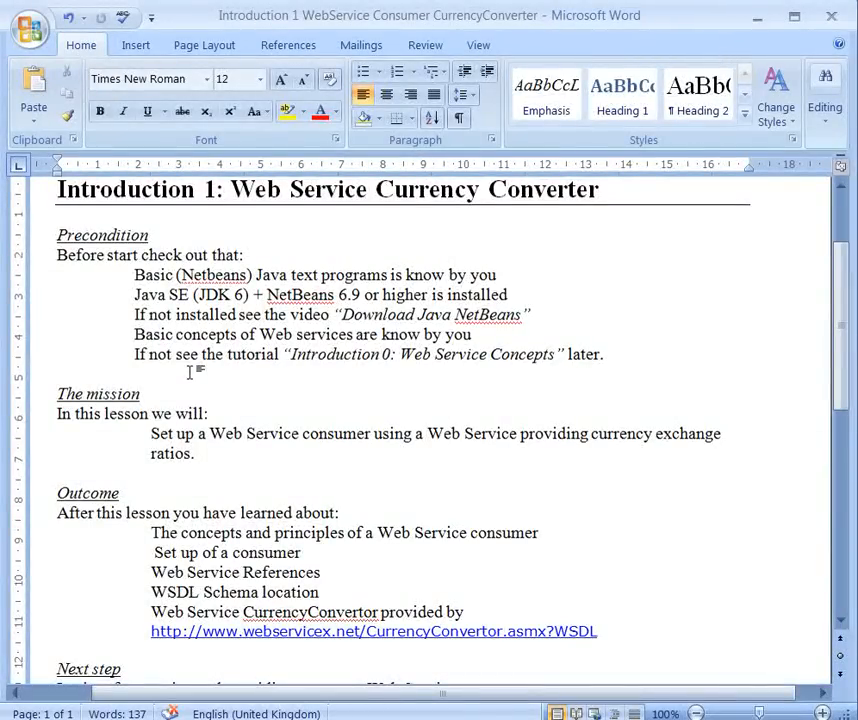
# Open the 'Currency Convertor - default' WebserviceX.NET page from the Google results
pyautogui.click(58, 373)
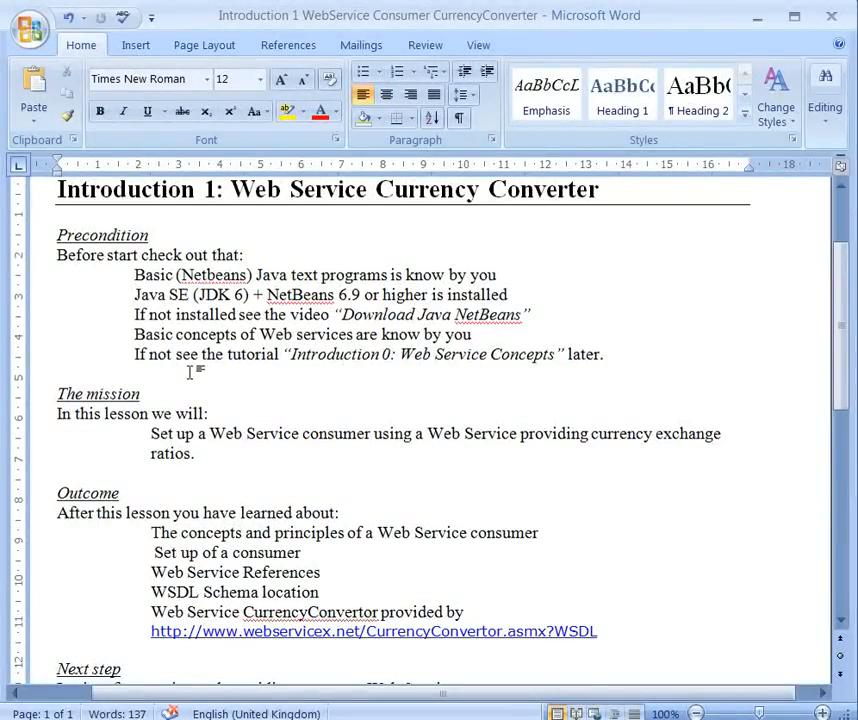
pyautogui.click(57, 374)
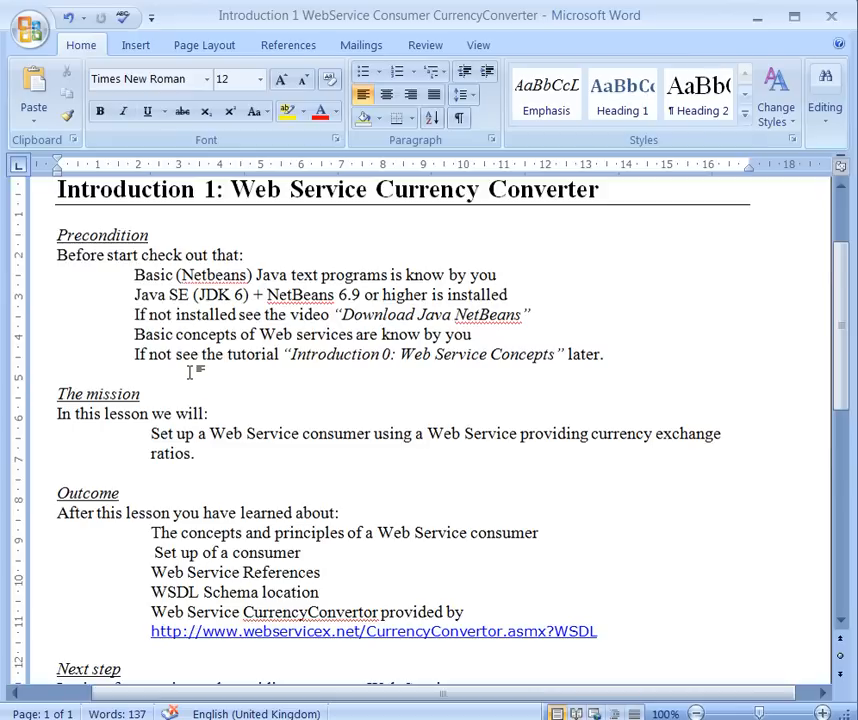
pyautogui.moveTo(256, 438)
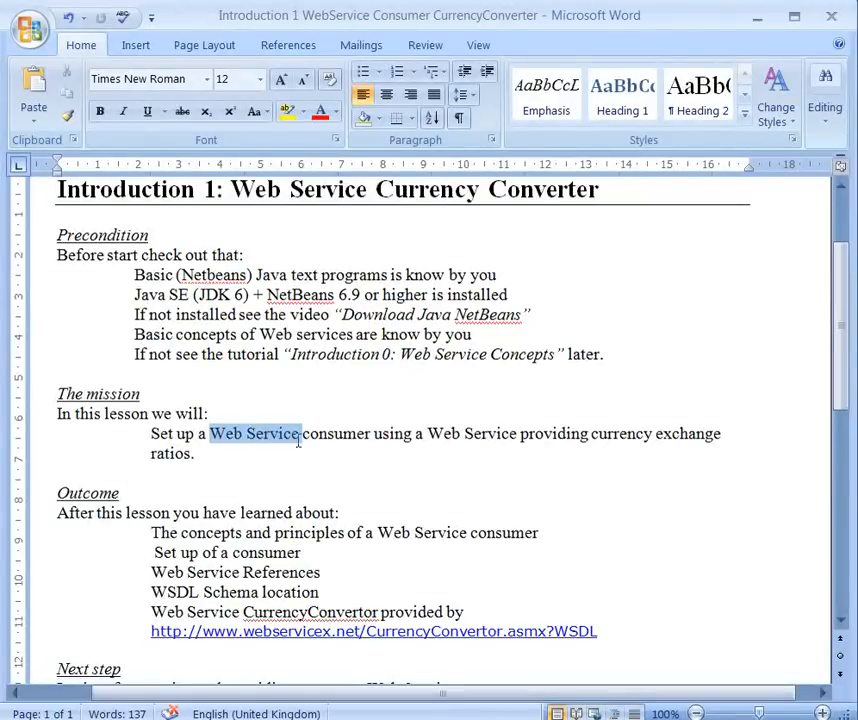
pyautogui.moveTo(302, 433); pyautogui.dragTo(205, 453)
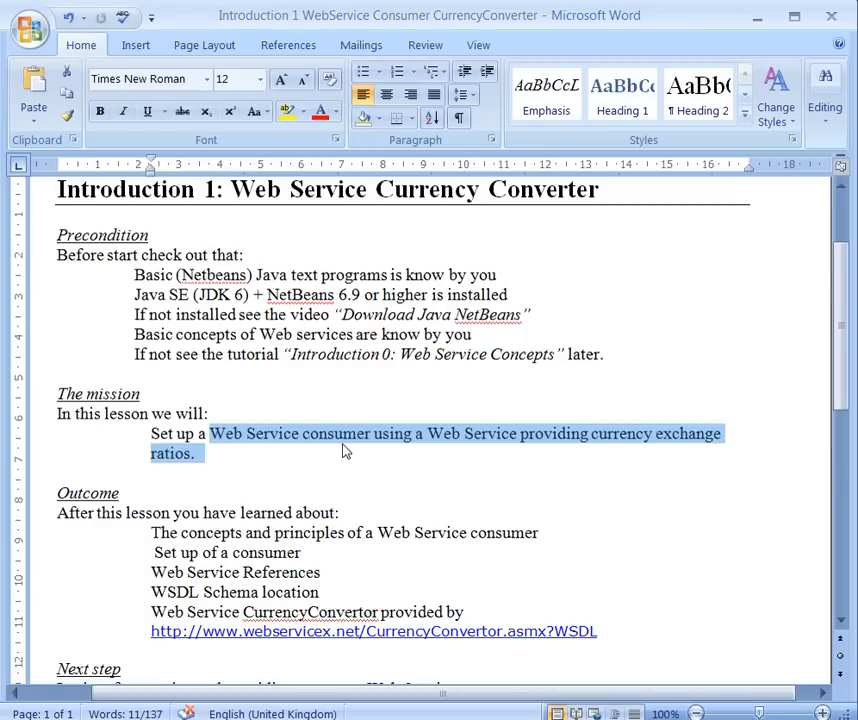
pyautogui.click(345, 452)
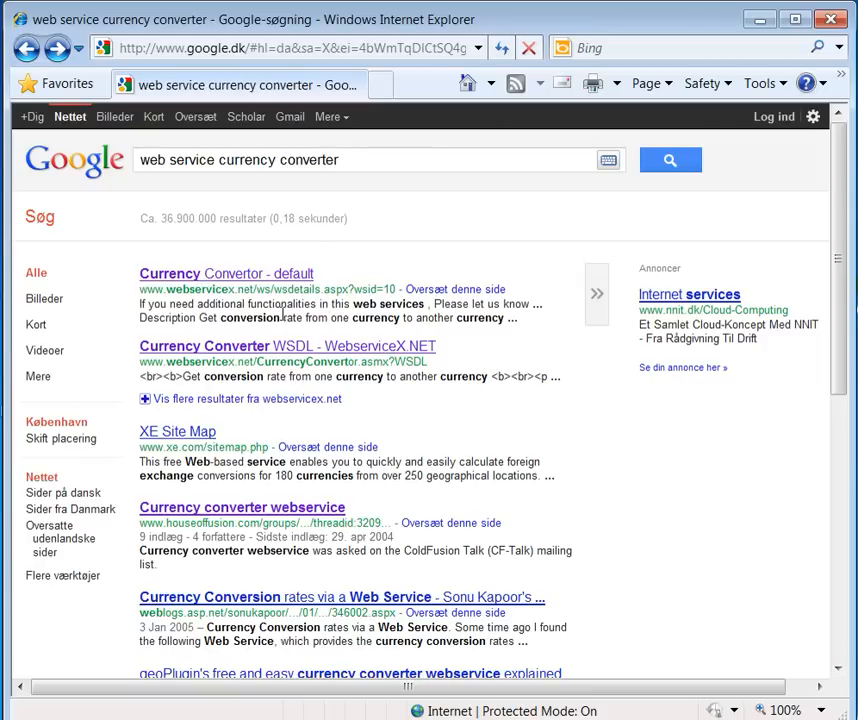
pyautogui.moveTo(225, 273)
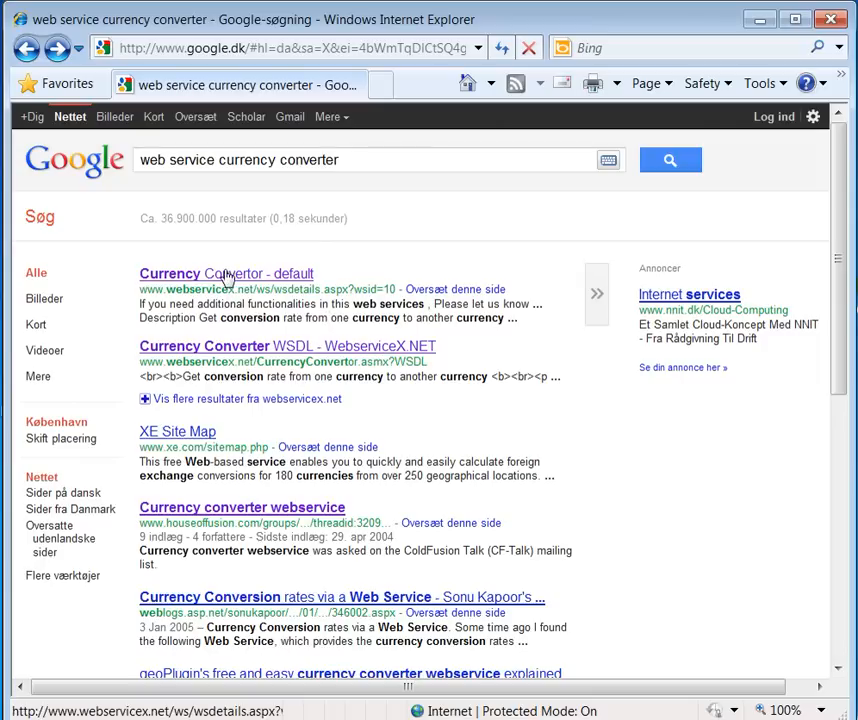
pyautogui.click(225, 273)
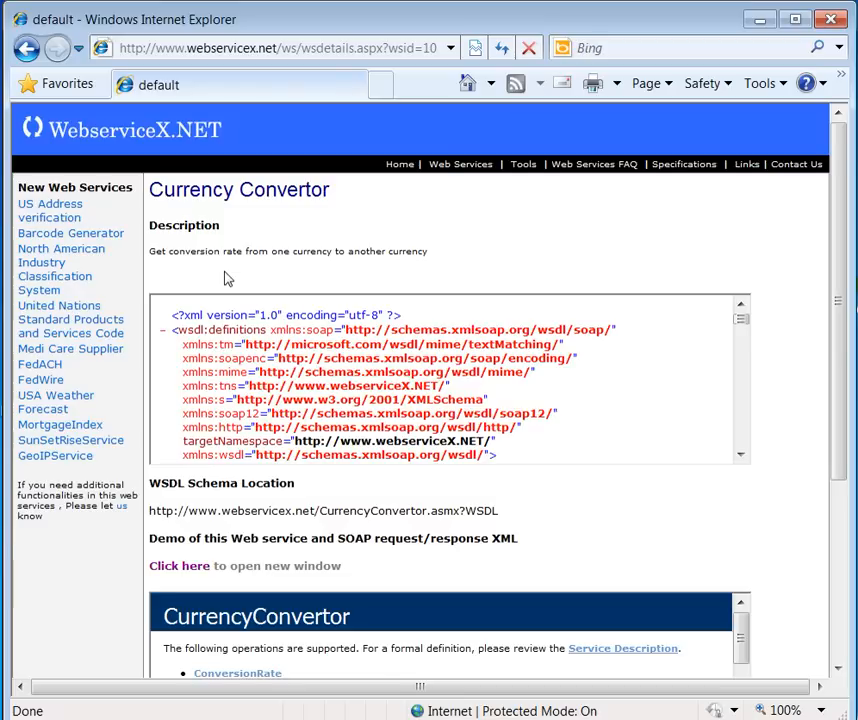
pyautogui.moveTo(208, 508)
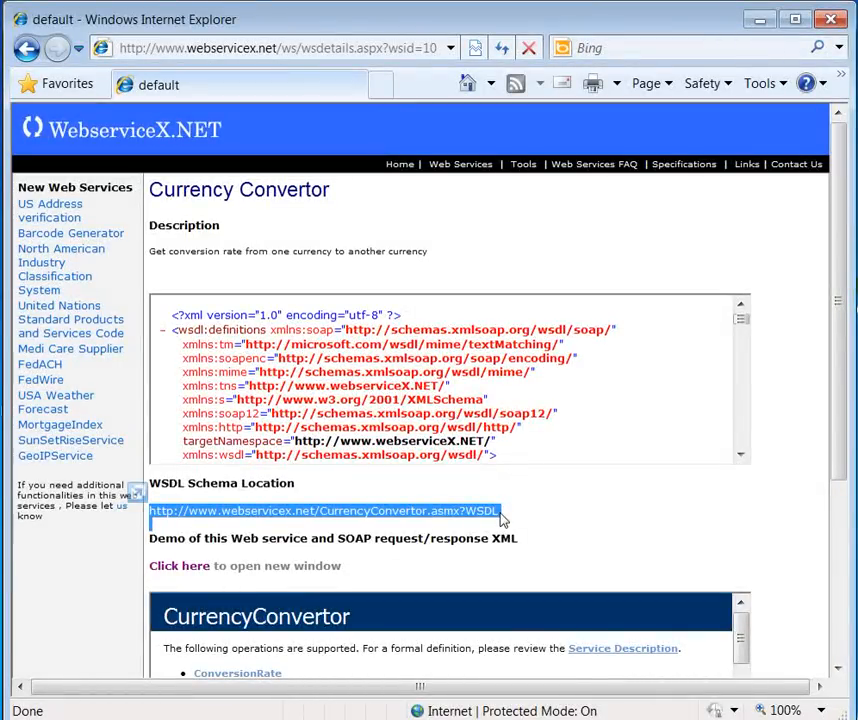
pyautogui.moveTo(703, 354)
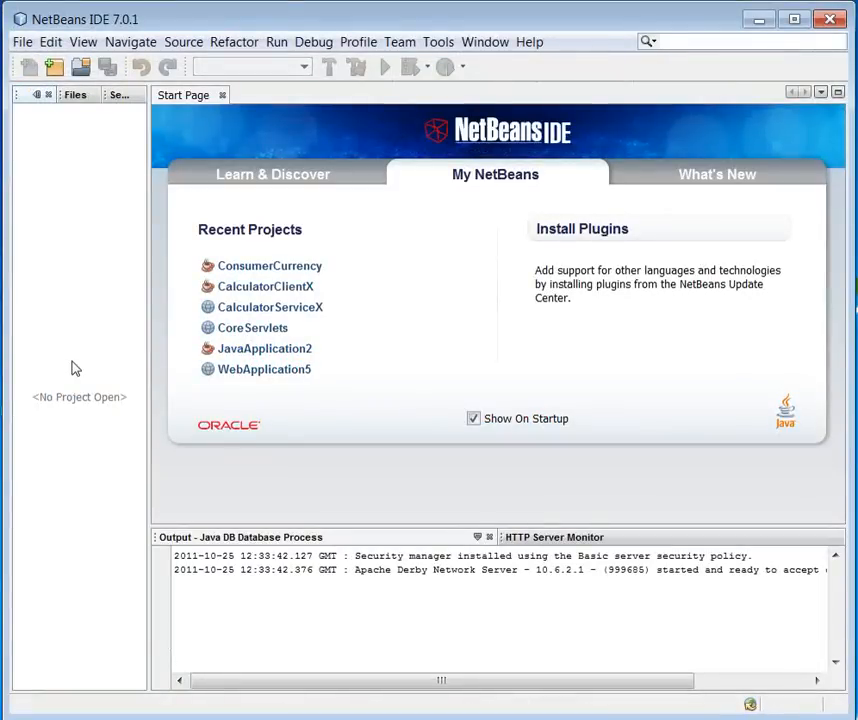
# Create a Java Application project named CurrencyClient through File > New Project
pyautogui.click(22, 41)
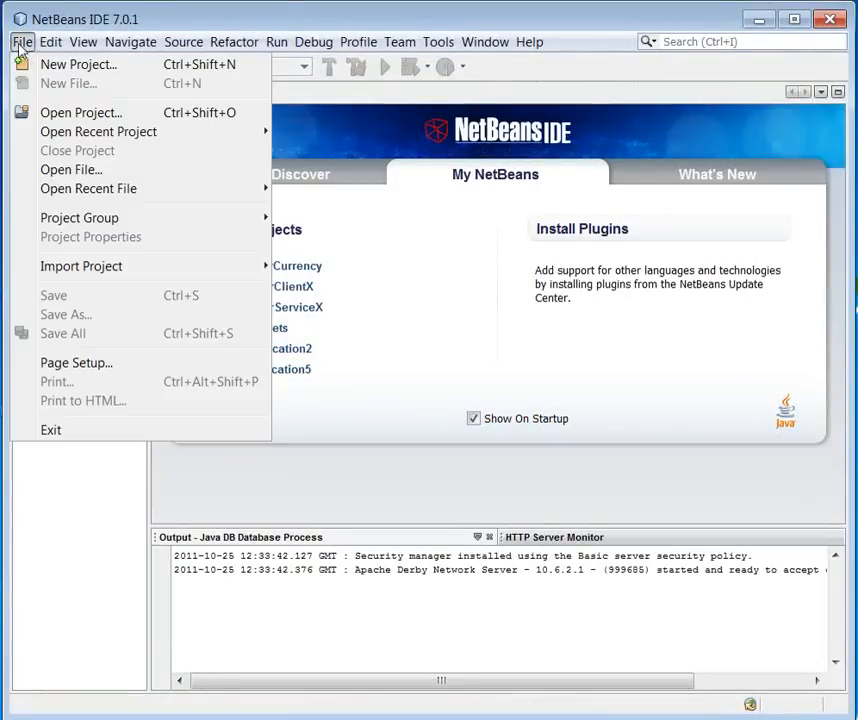
pyautogui.click(78, 64)
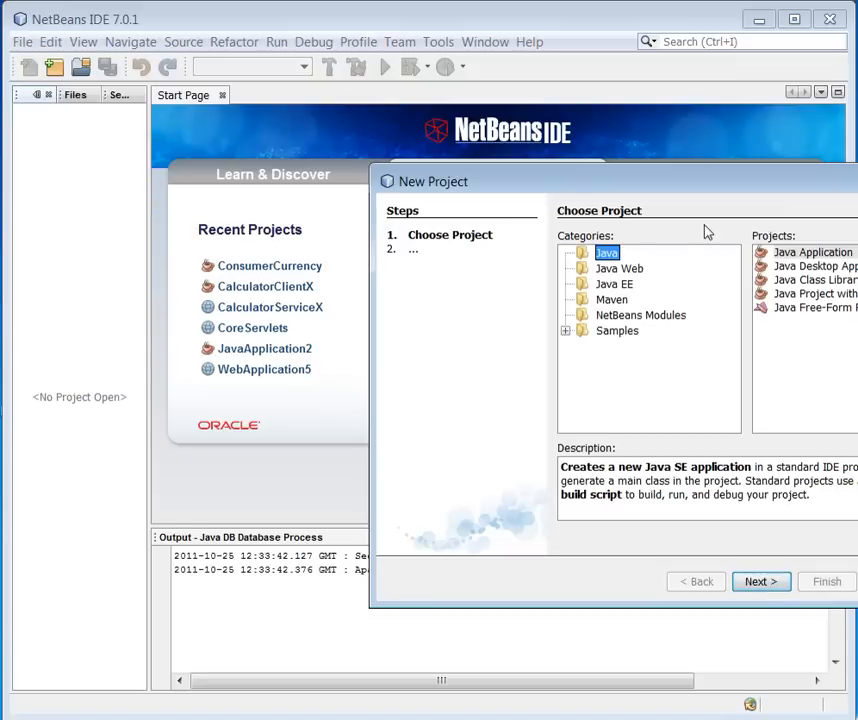
pyautogui.click(812, 252)
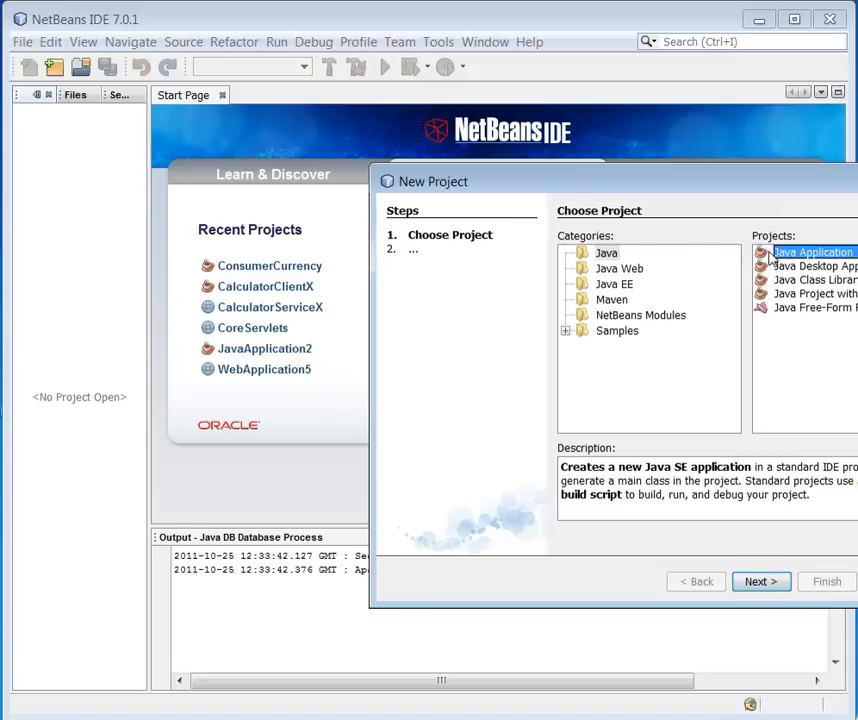
pyautogui.moveTo(744, 603)
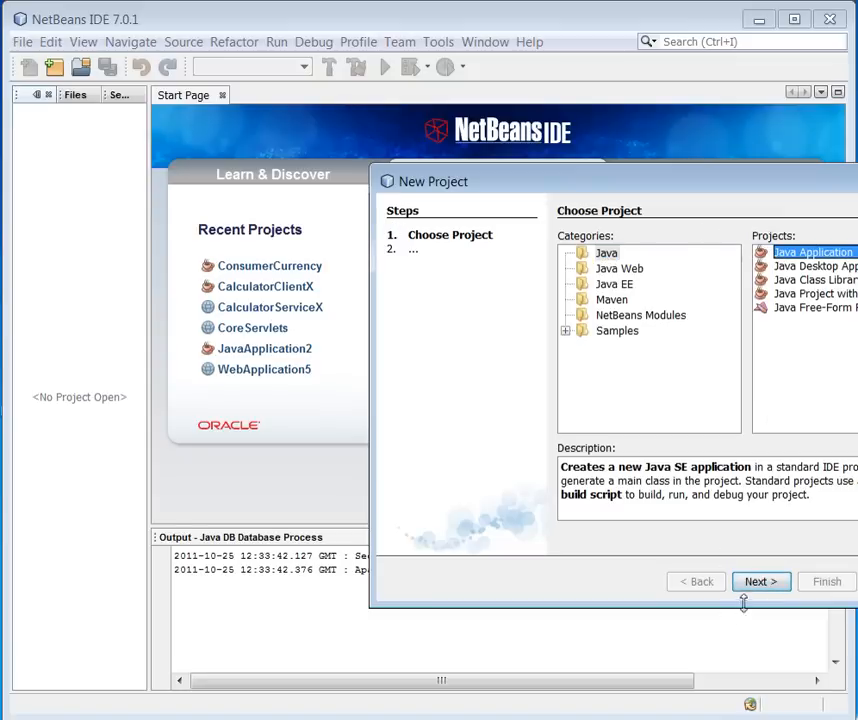
pyautogui.click(761, 581)
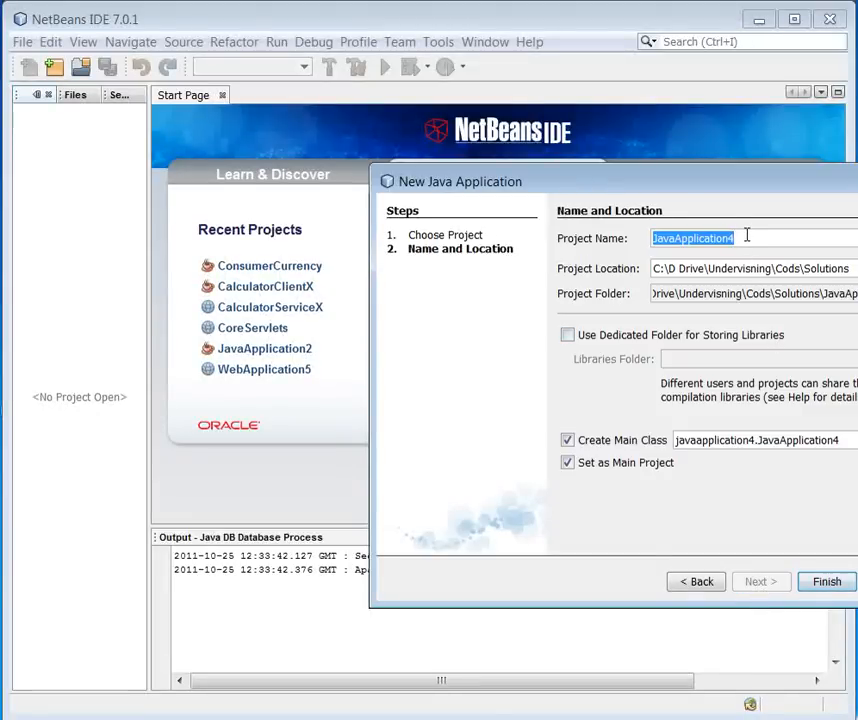
pyautogui.write('CurrencyClient')
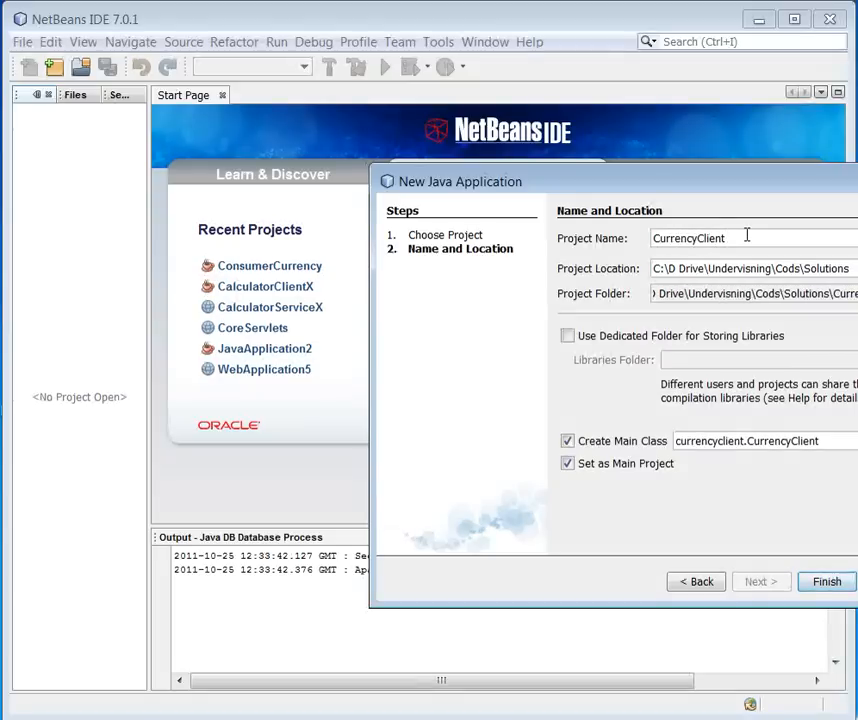
pyautogui.moveTo(763, 489)
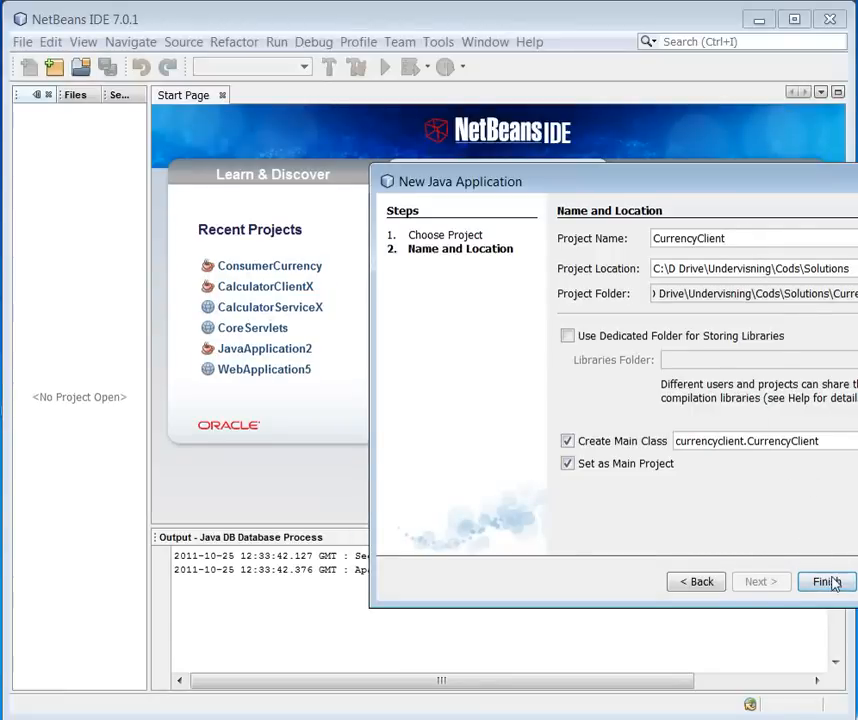
pyautogui.click(823, 581)
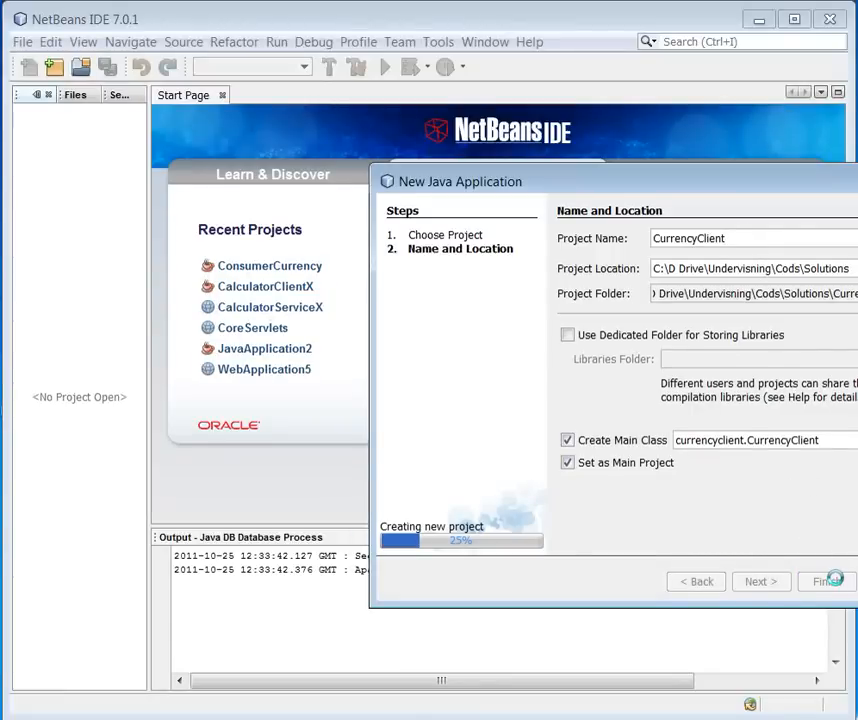
pyautogui.click(823, 581)
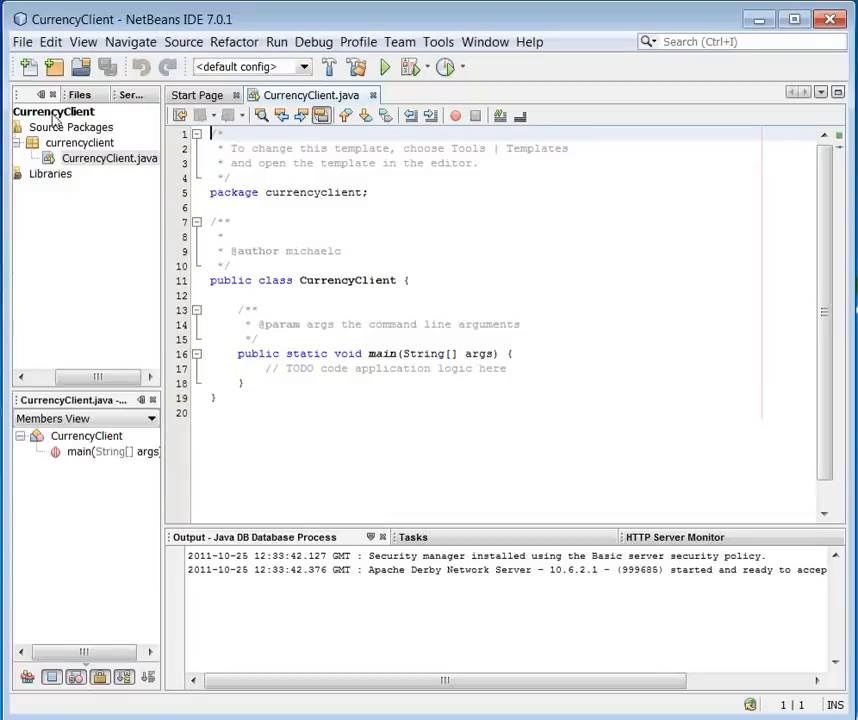
# Start a new Web Services > Web Service Client file for the CurrencyClient project
pyautogui.click(54, 111)
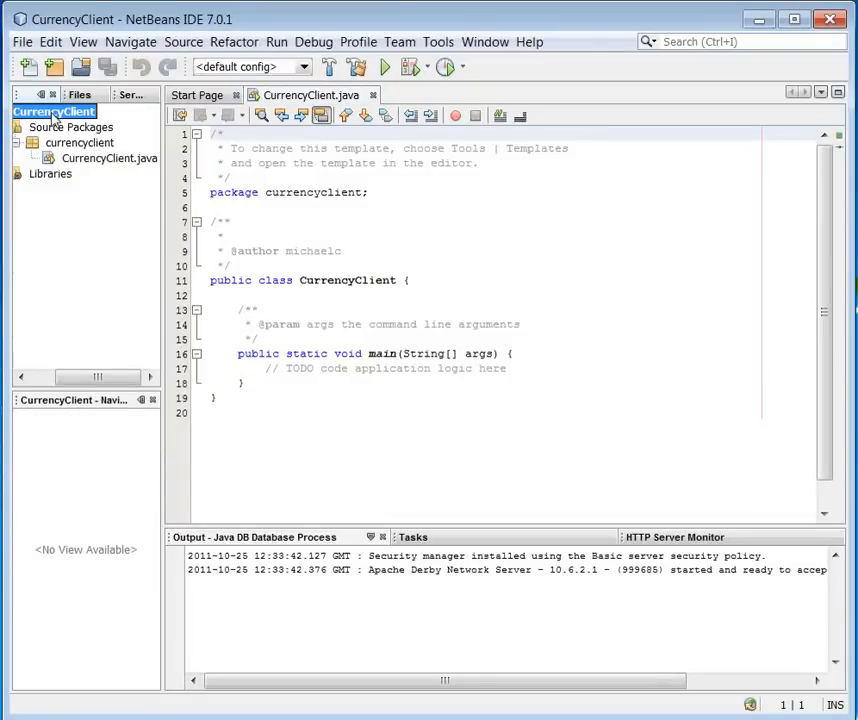
pyautogui.rightClick(54, 111)
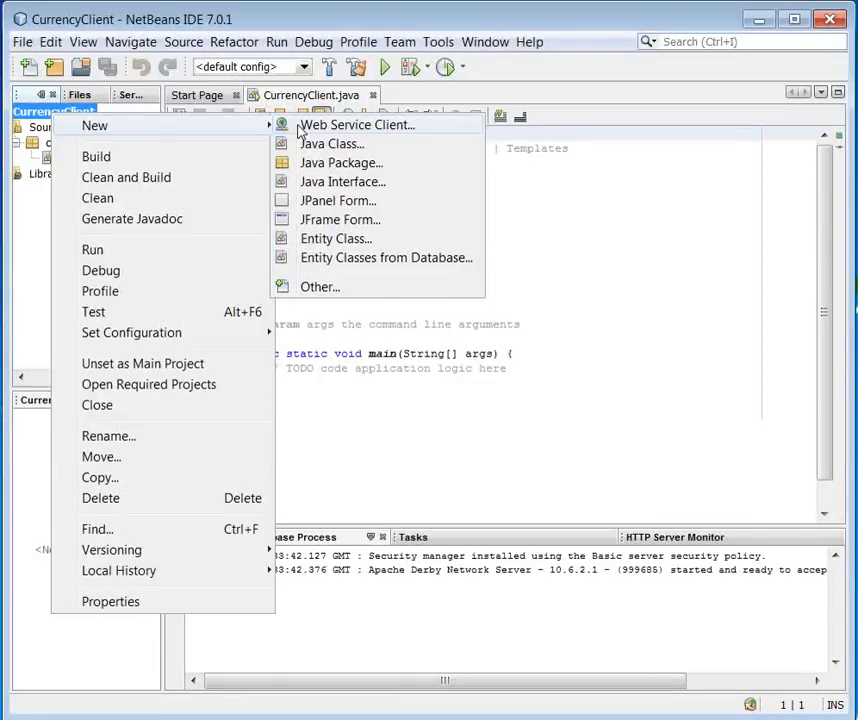
pyautogui.moveTo(318, 287)
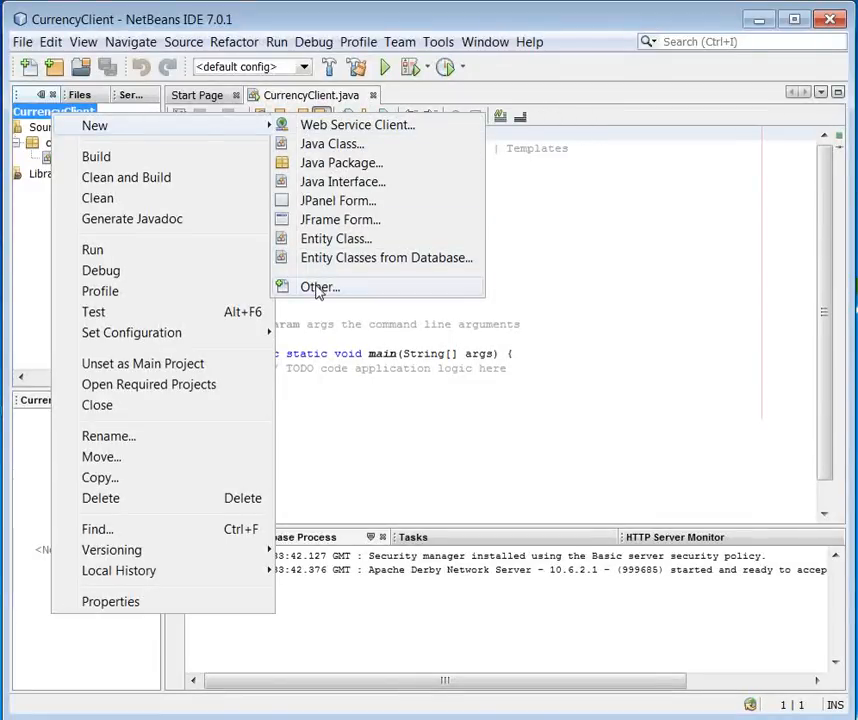
pyautogui.click(319, 287)
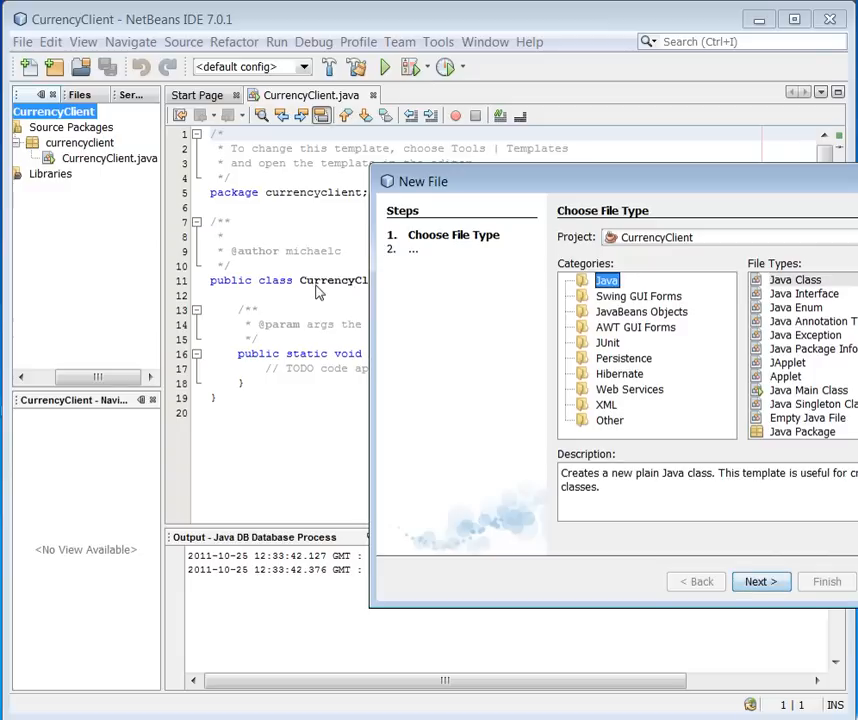
pyautogui.moveTo(602, 198)
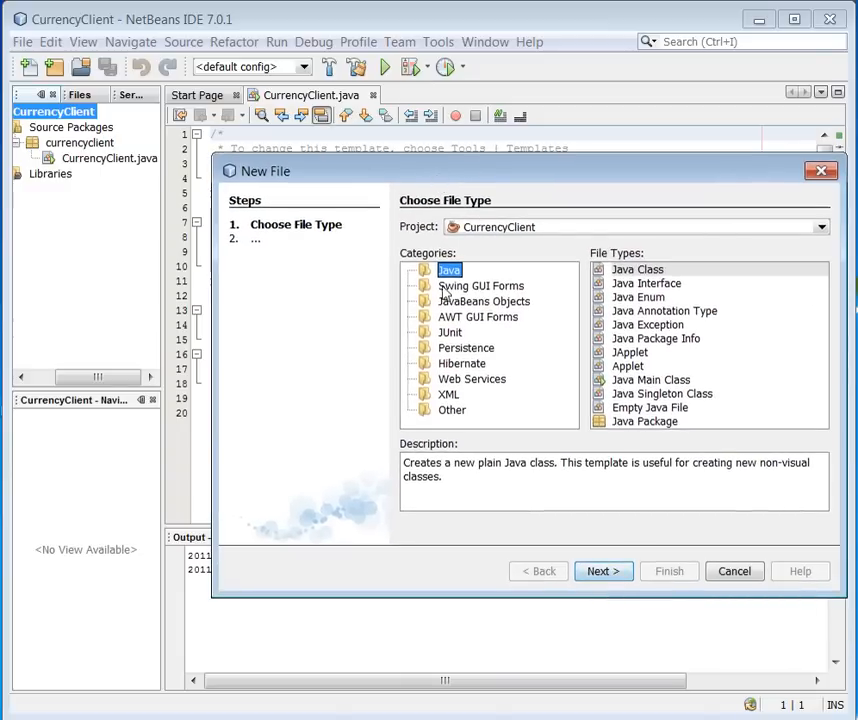
pyautogui.click(472, 378)
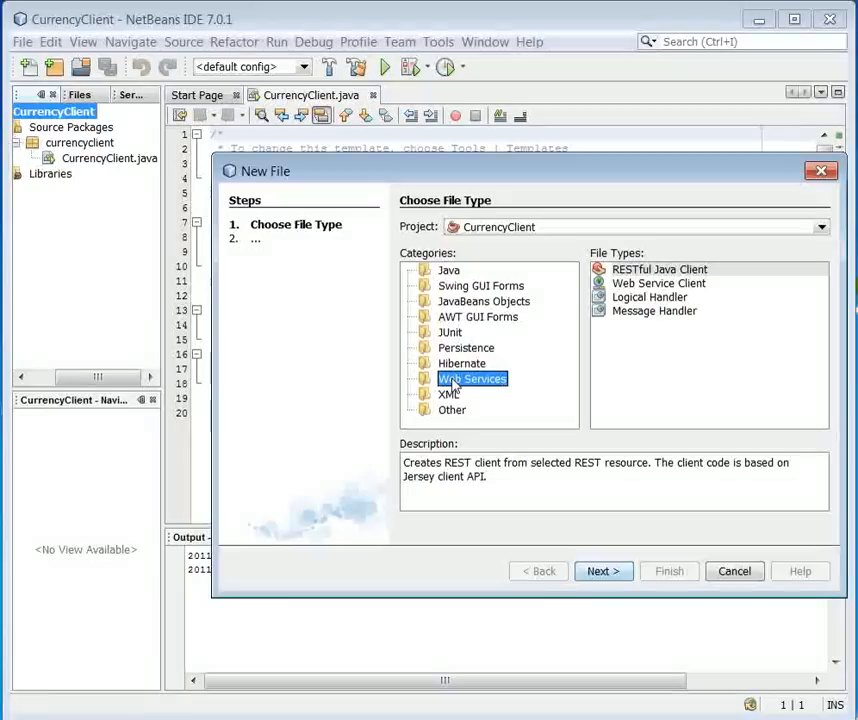
pyautogui.click(658, 283)
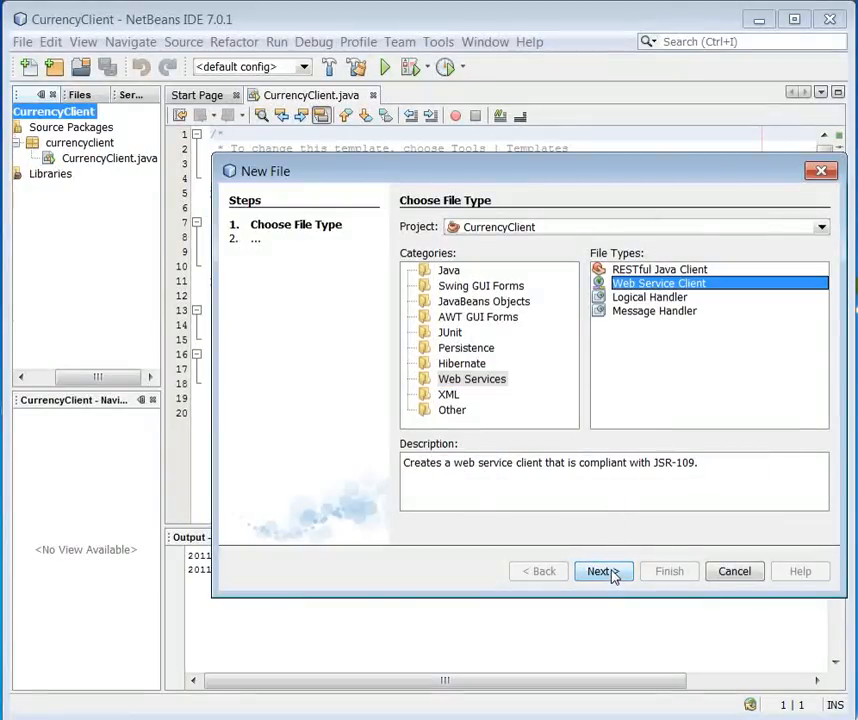
pyautogui.click(603, 571)
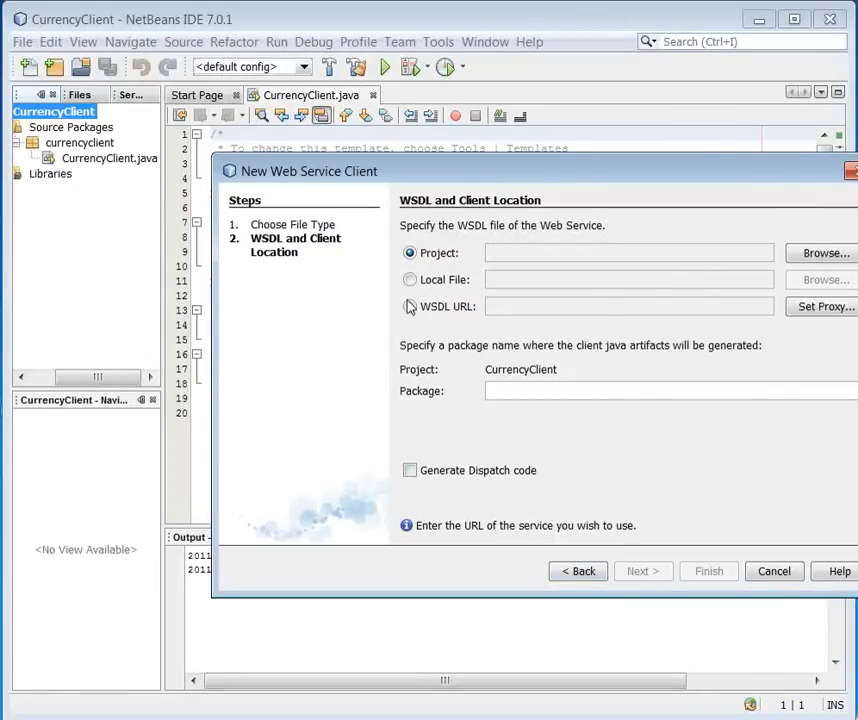
pyautogui.click(409, 306)
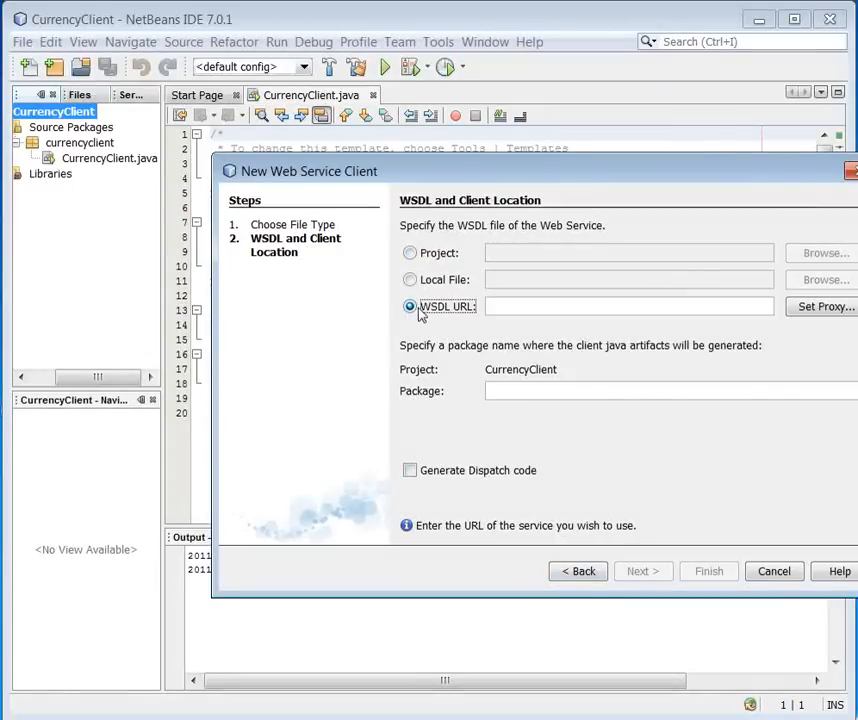
pyautogui.click(628, 306)
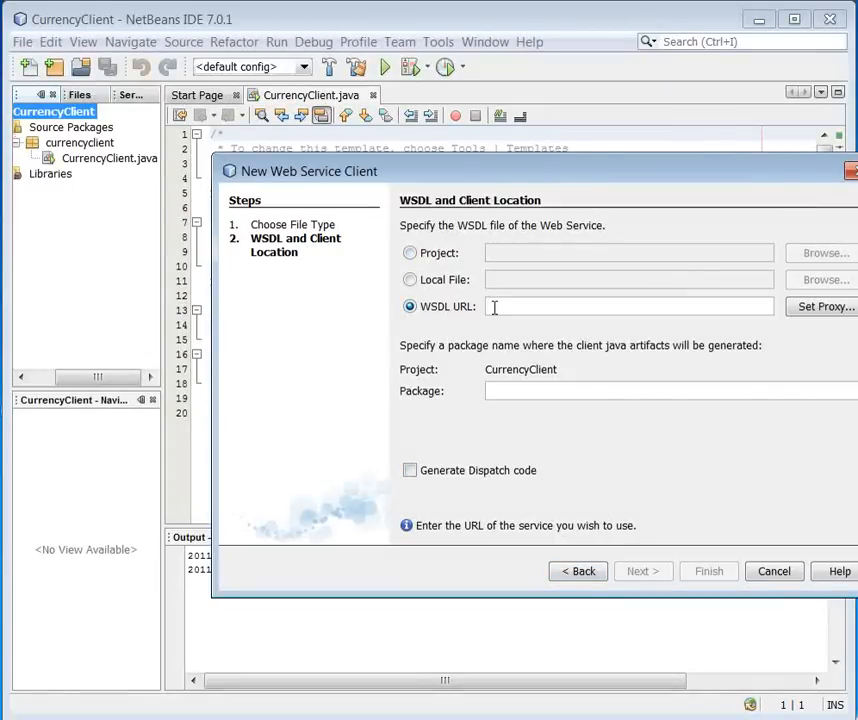
pyautogui.write('http://www.webservicex.net/CurrencyConvertor.asmx?WSDL')
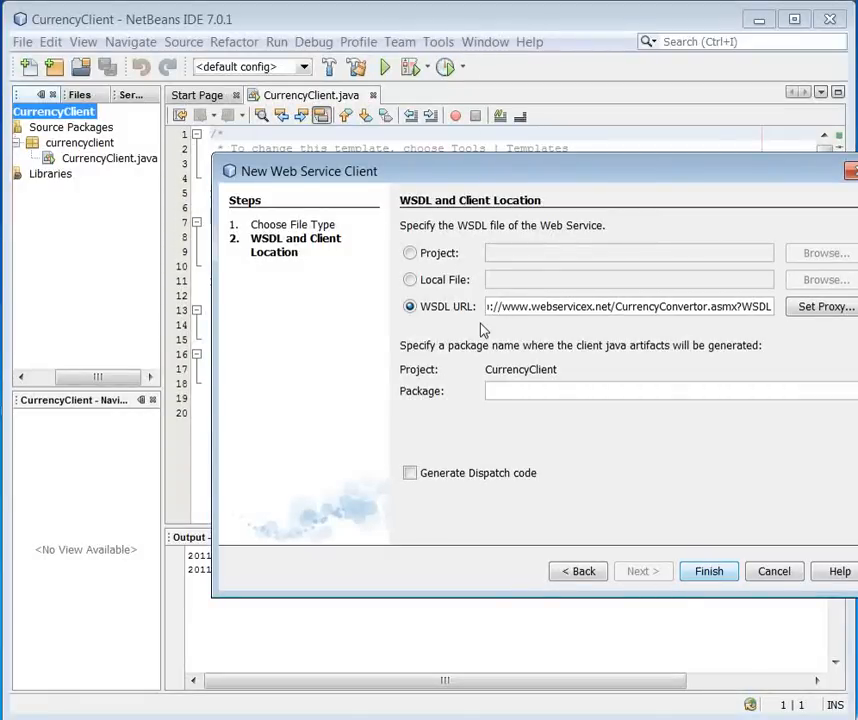
pyautogui.moveTo(729, 374)
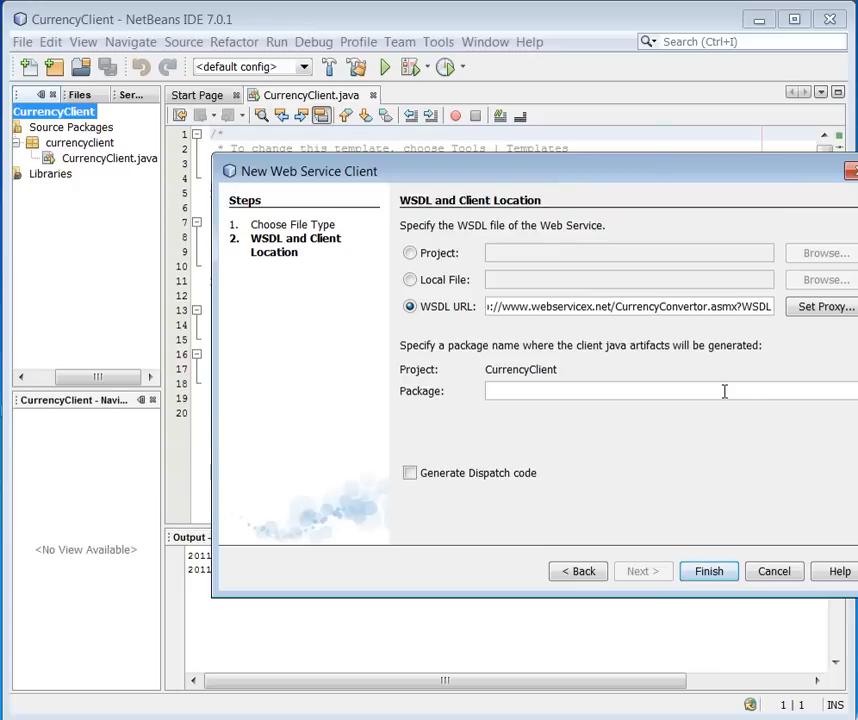
pyautogui.write('wsnetx')
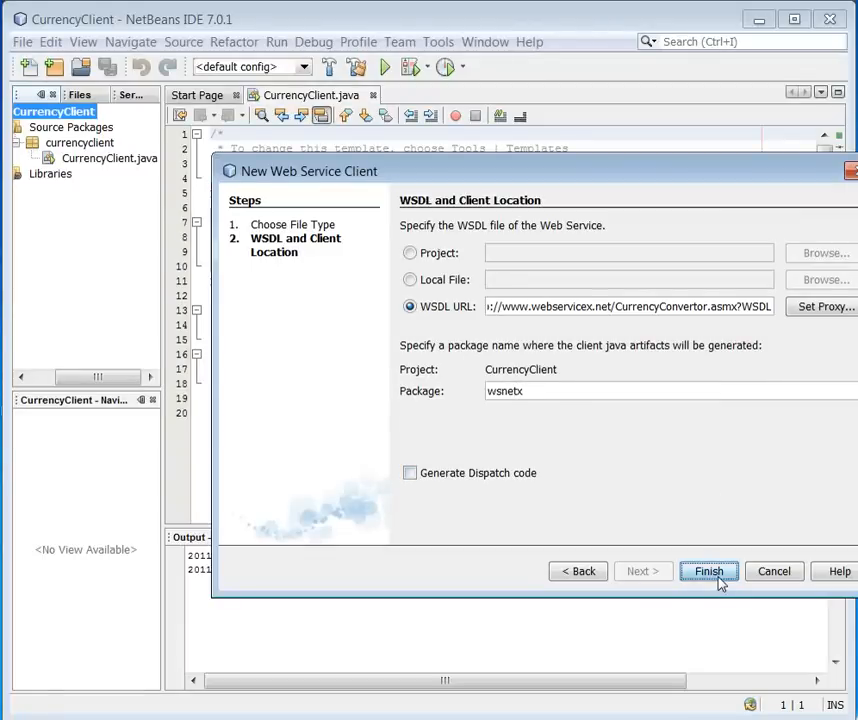
pyautogui.click(709, 571)
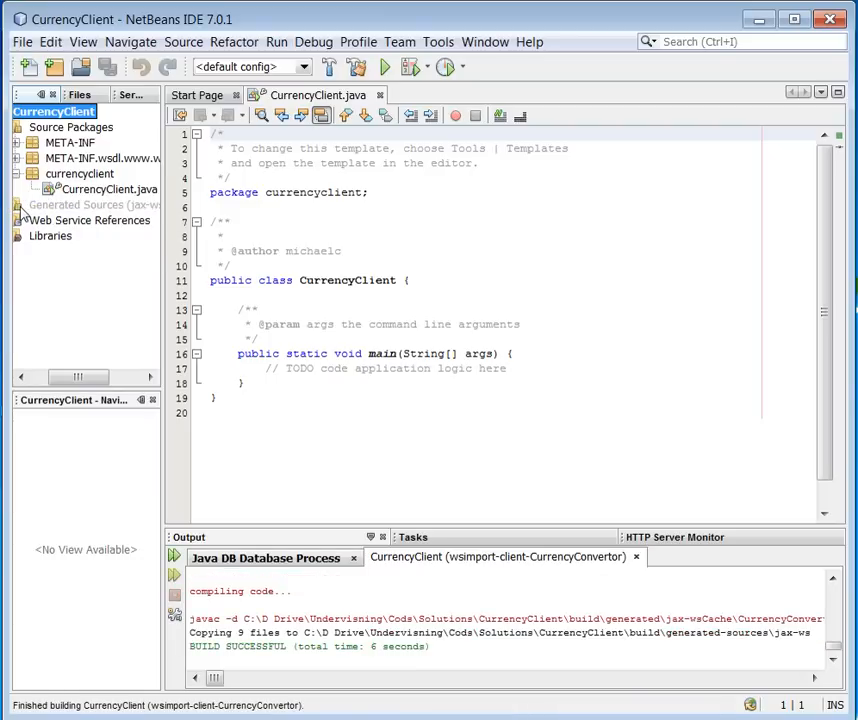
pyautogui.moveTo(163, 281)
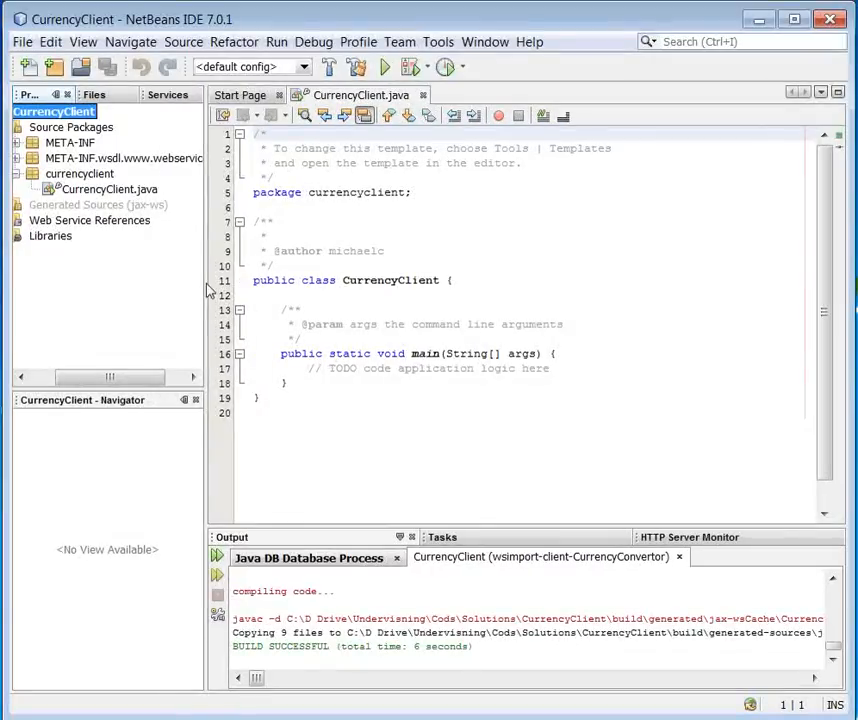
pyautogui.moveTo(285, 25)
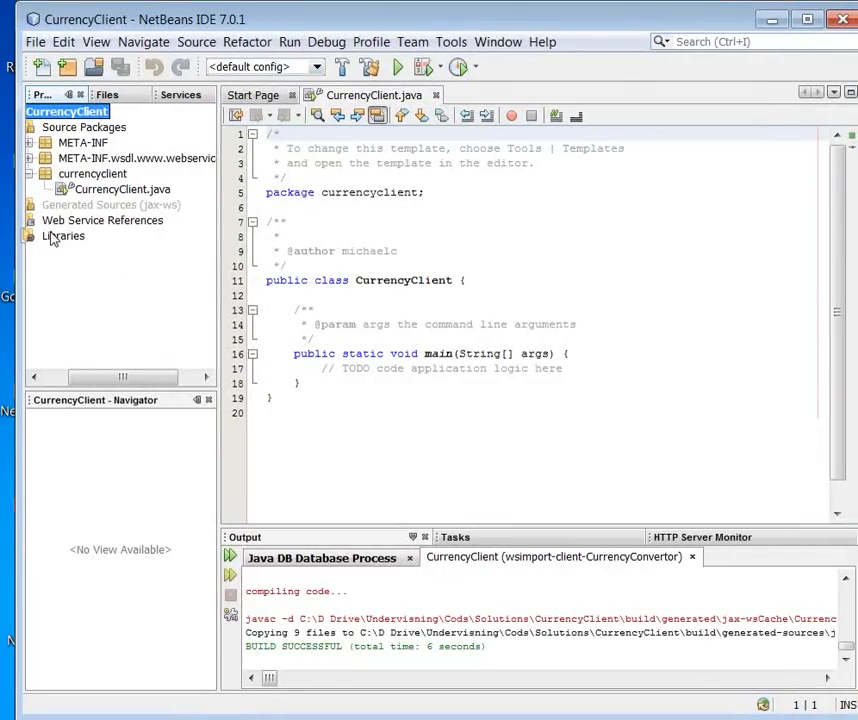
# Browse the CurrencyConvertor reference's ports, then expand the folder holding the downloaded WSDL
pyautogui.click(102, 220)
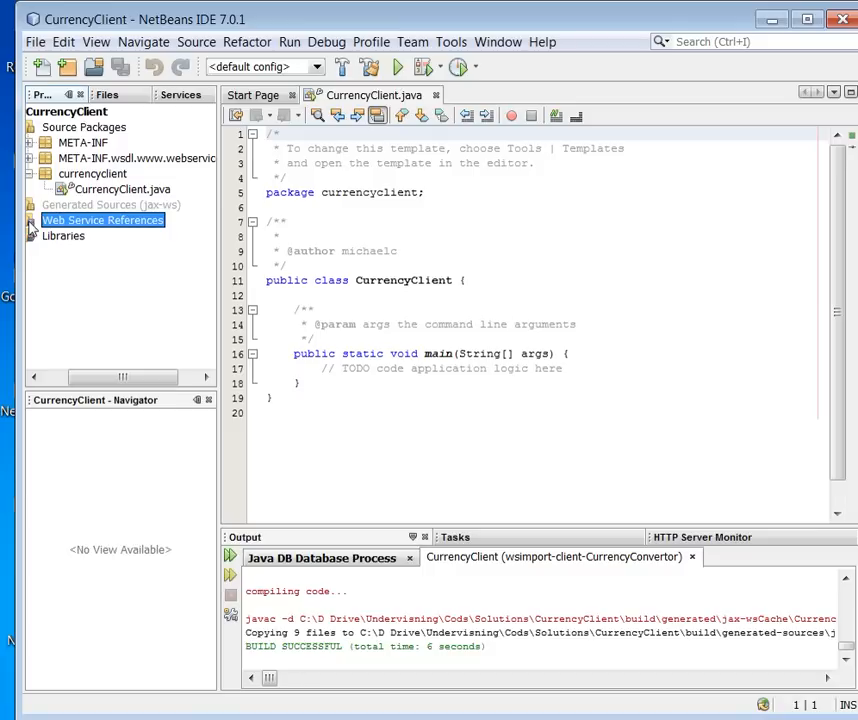
pyautogui.click(31, 220)
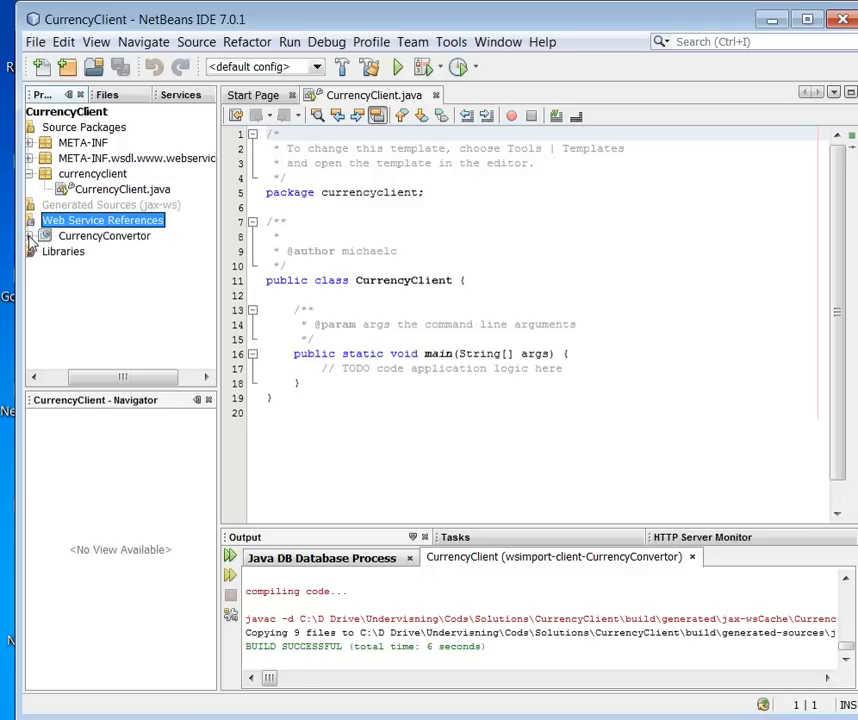
pyautogui.click(31, 236)
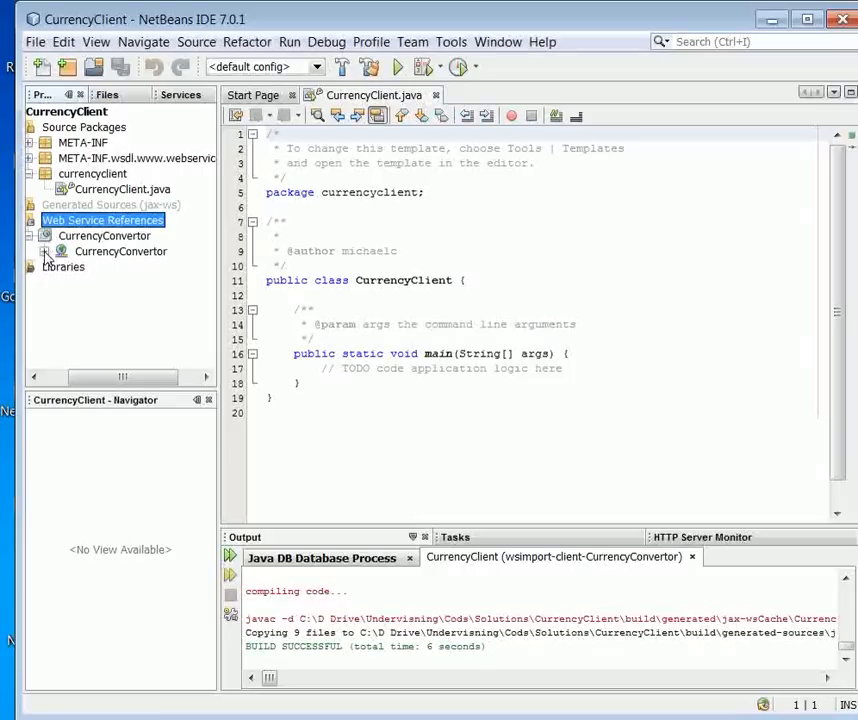
pyautogui.click(46, 251)
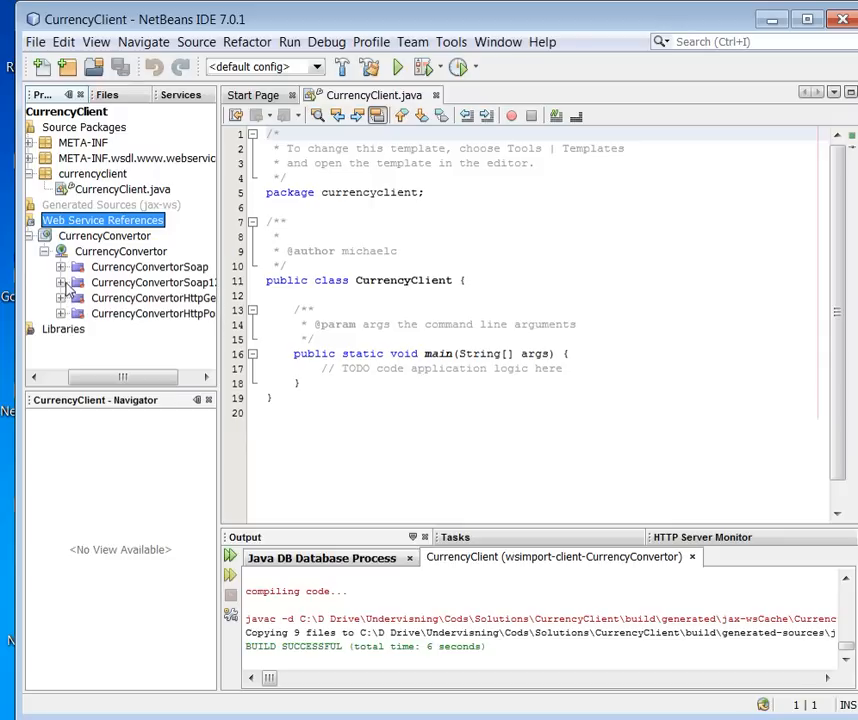
pyautogui.click(61, 282)
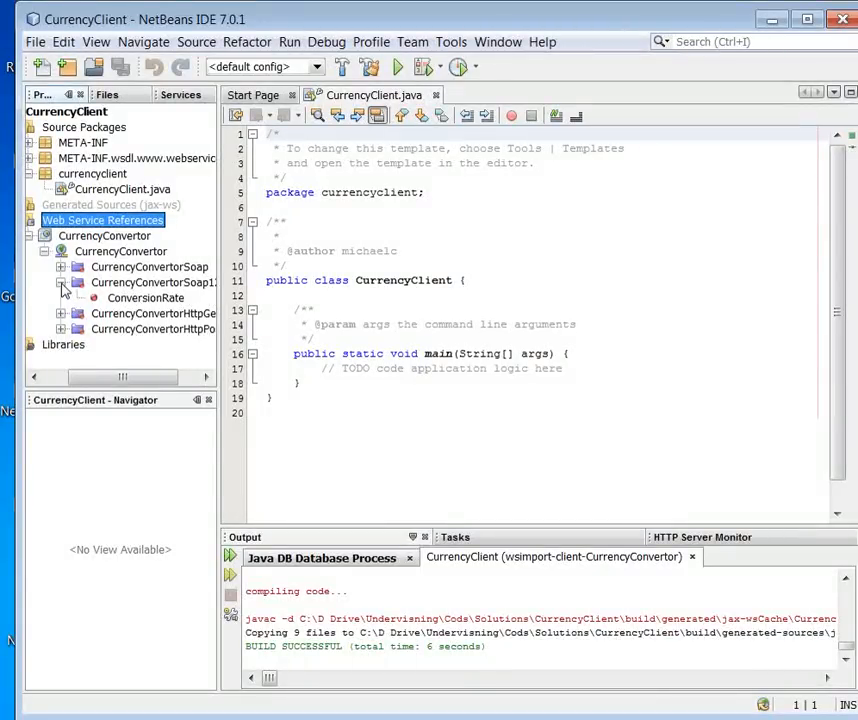
pyautogui.click(61, 282)
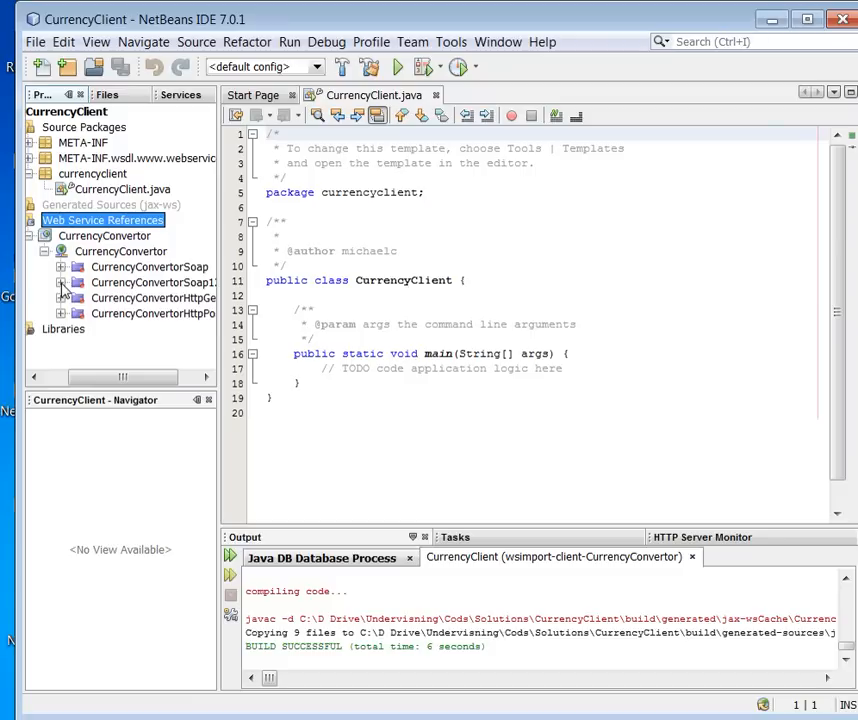
pyautogui.click(47, 251)
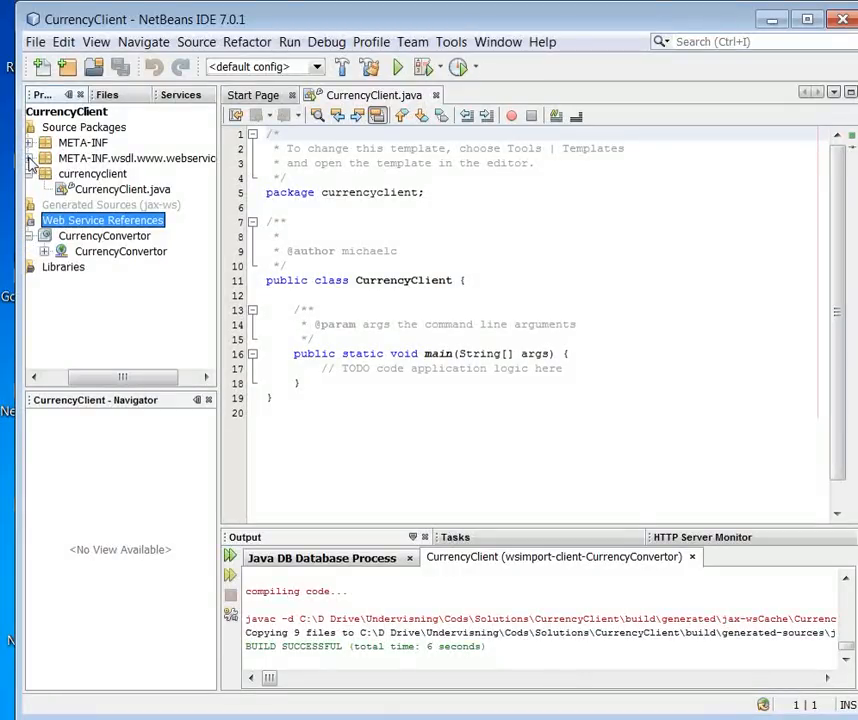
pyautogui.click(45, 158)
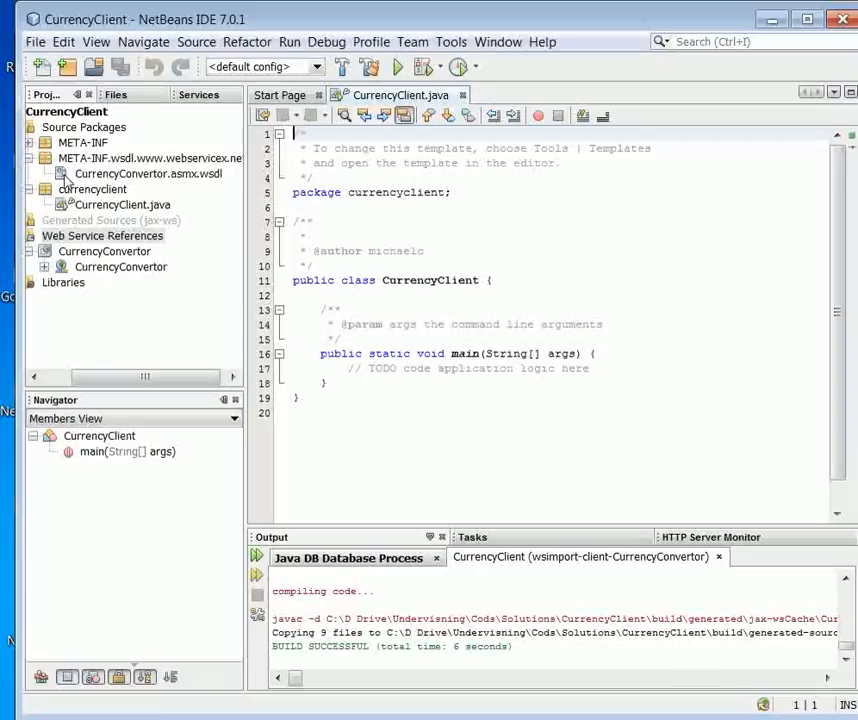
# Open CurrencyConvertor.asmx.wsdl and scroll through its ConversionRate messages and port types
pyautogui.doubleClick(147, 173)
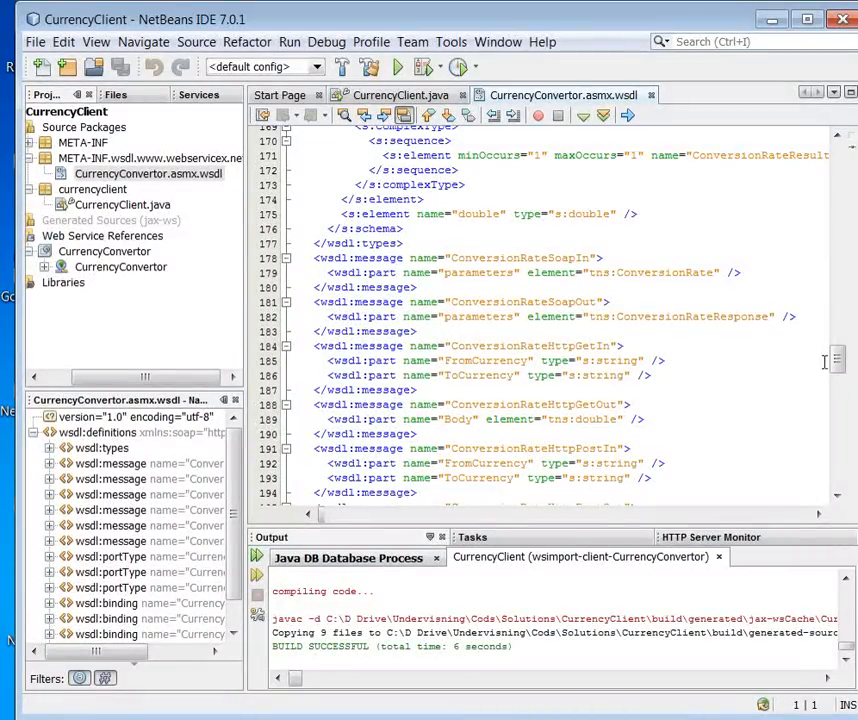
pyautogui.scroll(-3)
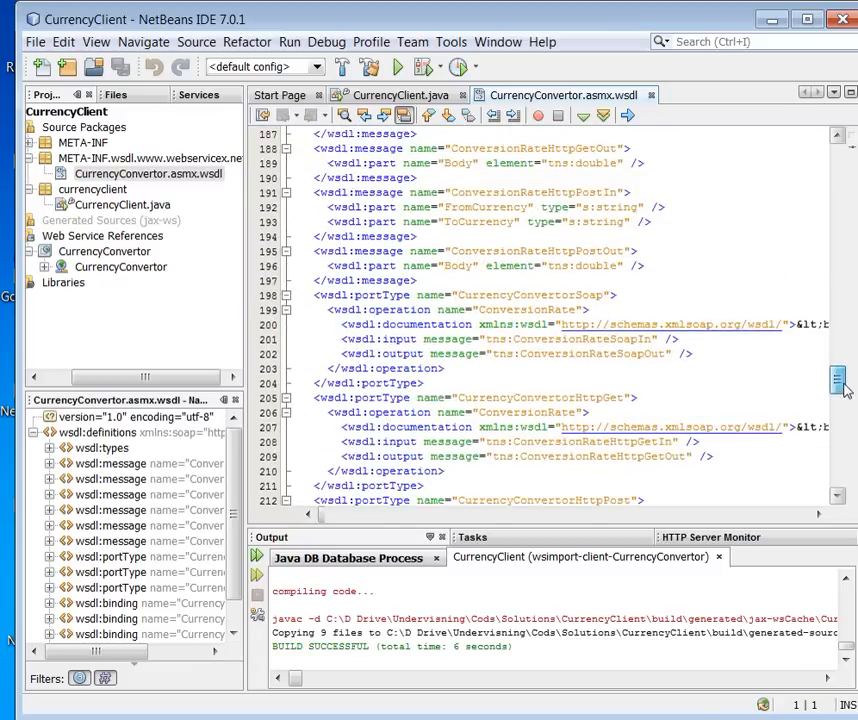
pyautogui.scroll(-3)
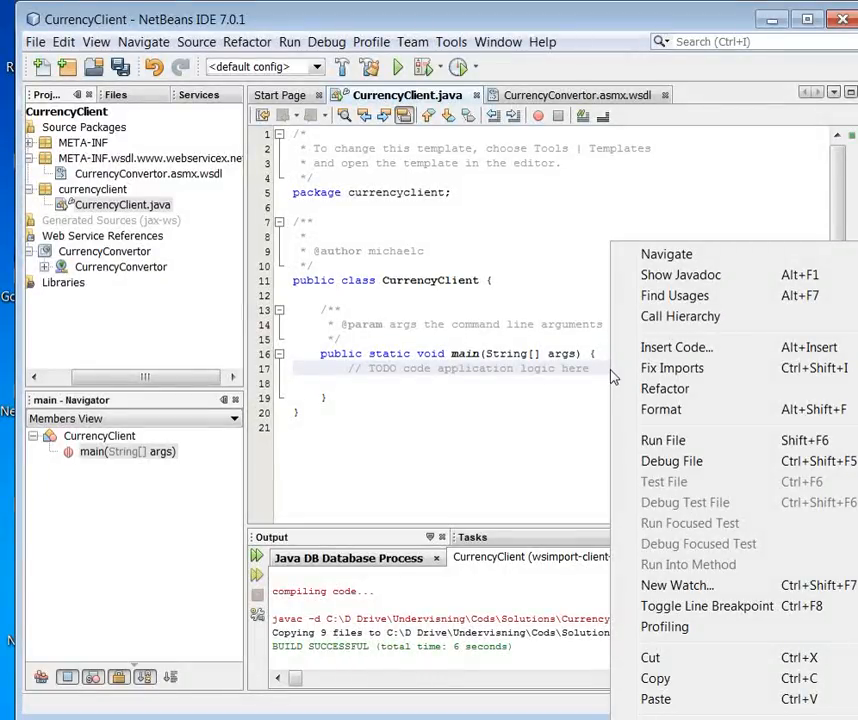
pyautogui.moveTo(655, 383)
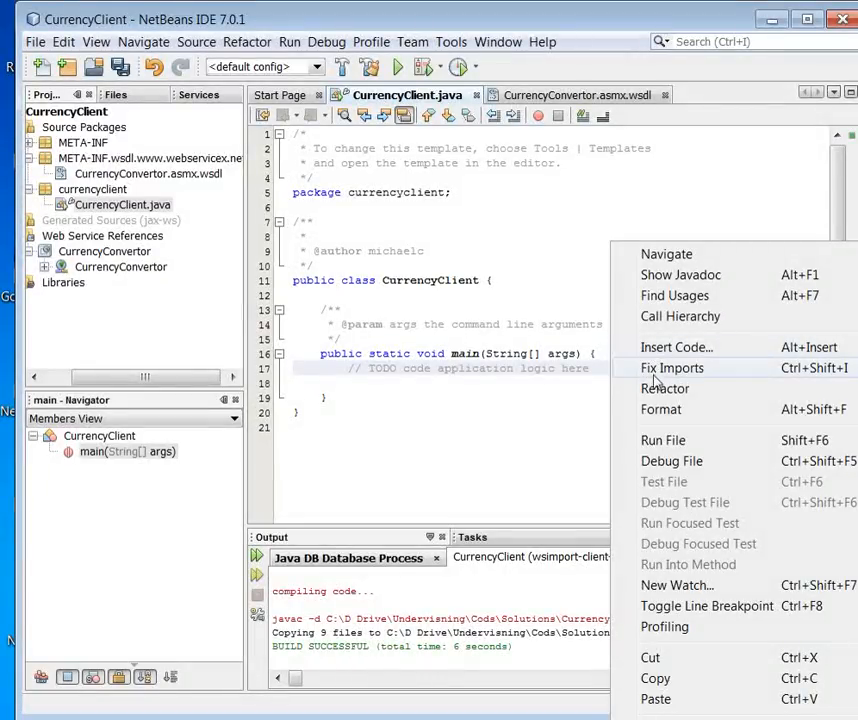
pyautogui.moveTo(664, 388)
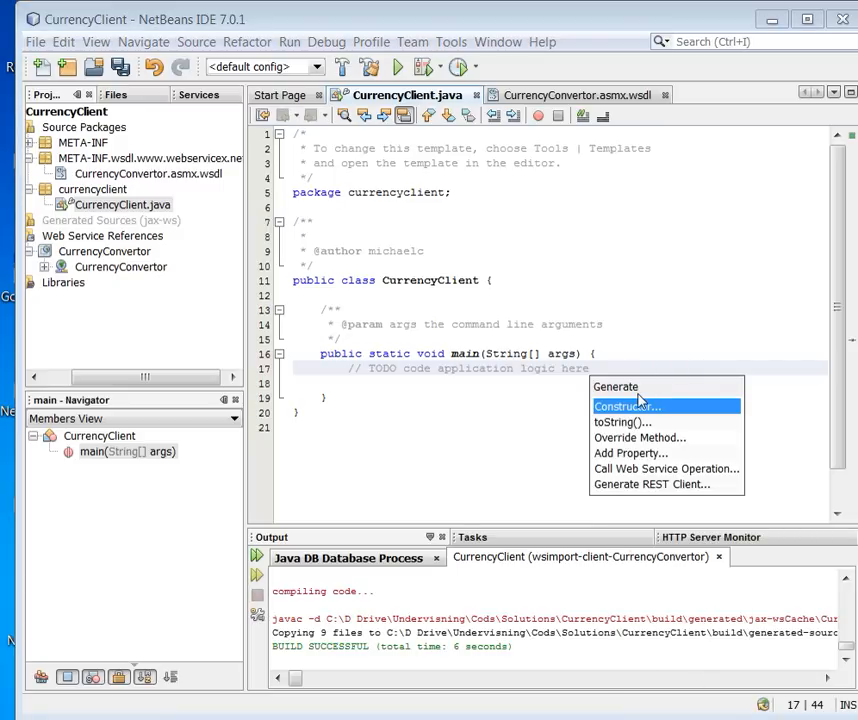
pyautogui.moveTo(665, 468)
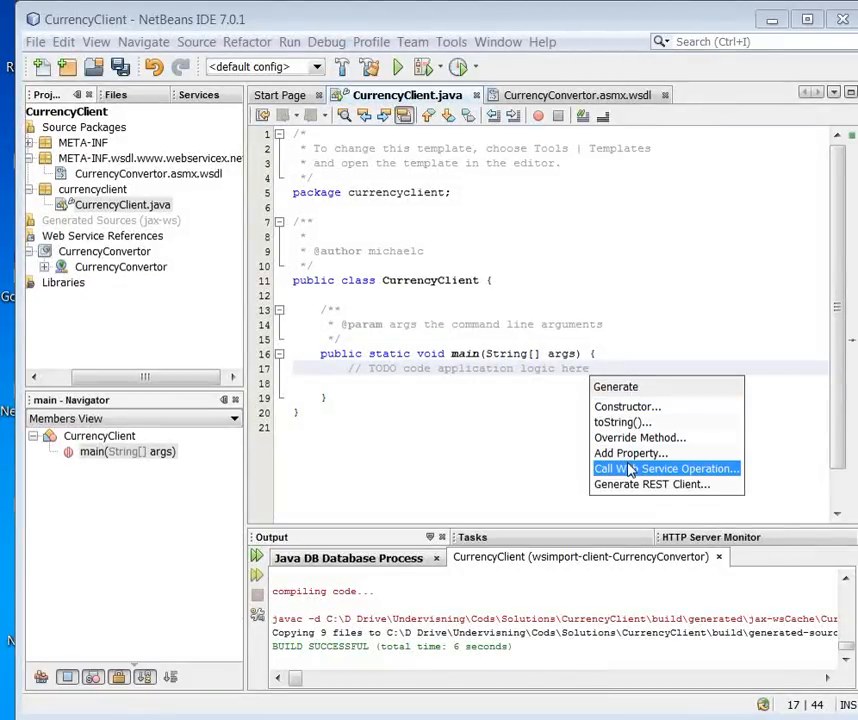
# Choose Call Web Service Operation from the Insert Code menu in main
pyautogui.click(665, 468)
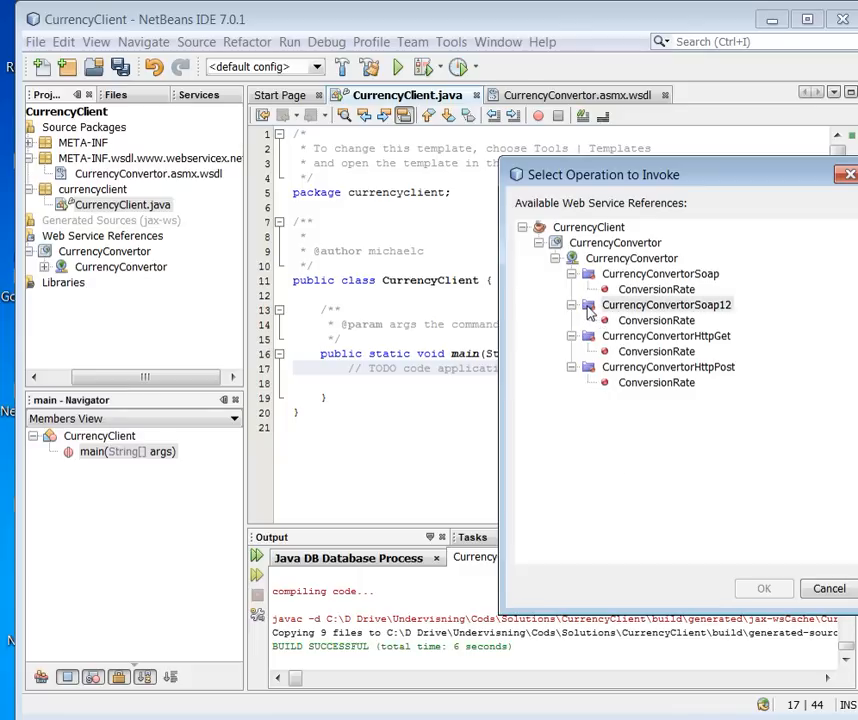
# Insert a call to the CurrencyConvertorSoap12 port's ConversionRate operation
pyautogui.click(666, 305)
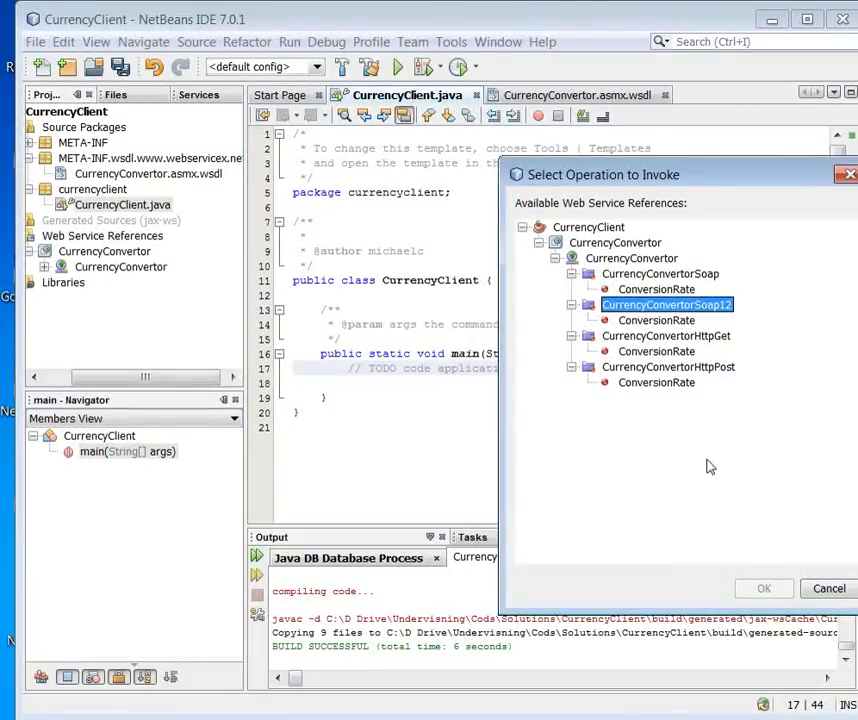
pyautogui.click(656, 320)
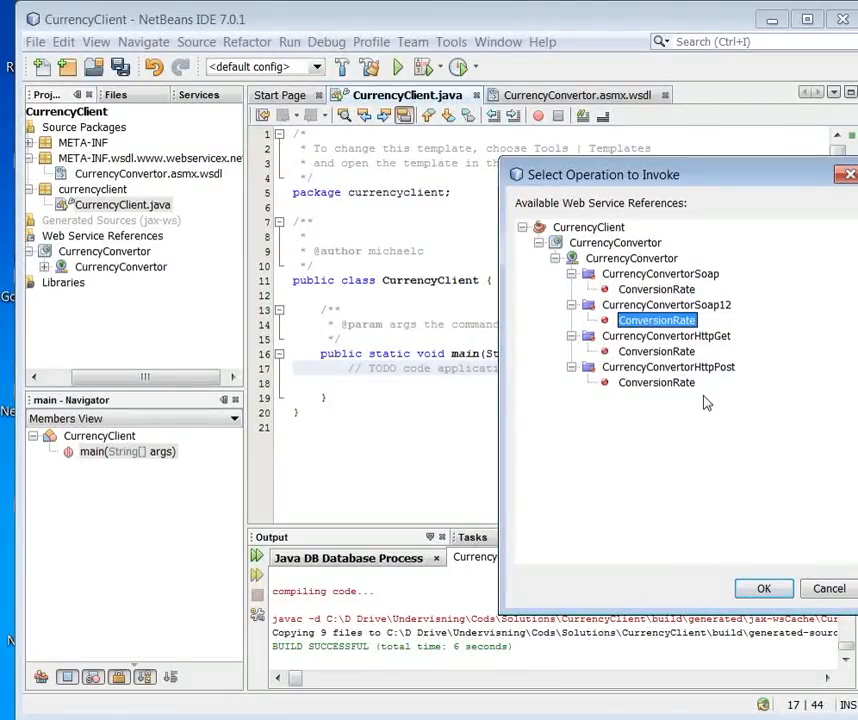
pyautogui.click(763, 588)
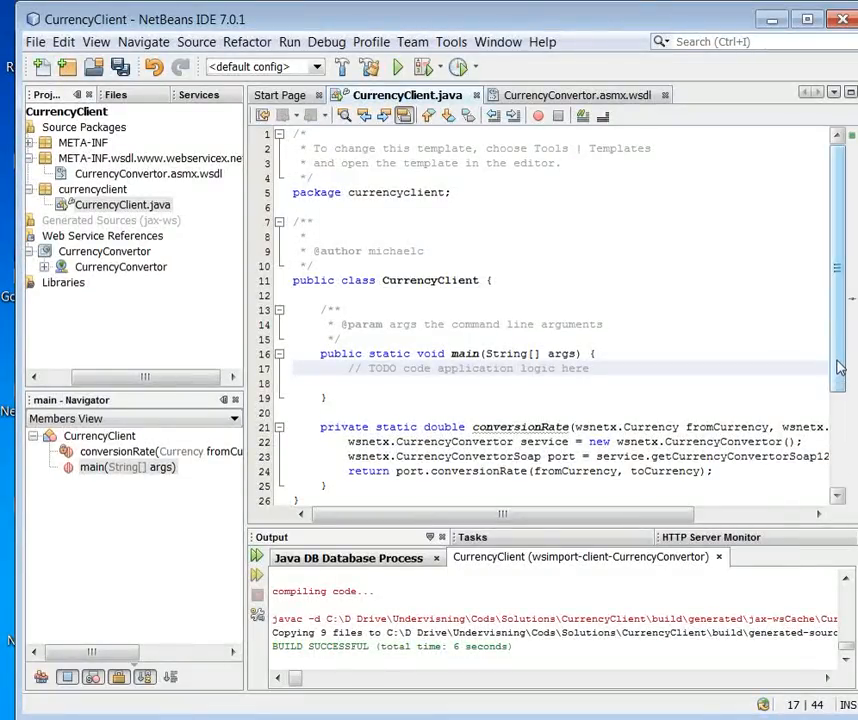
pyautogui.scroll(-3)
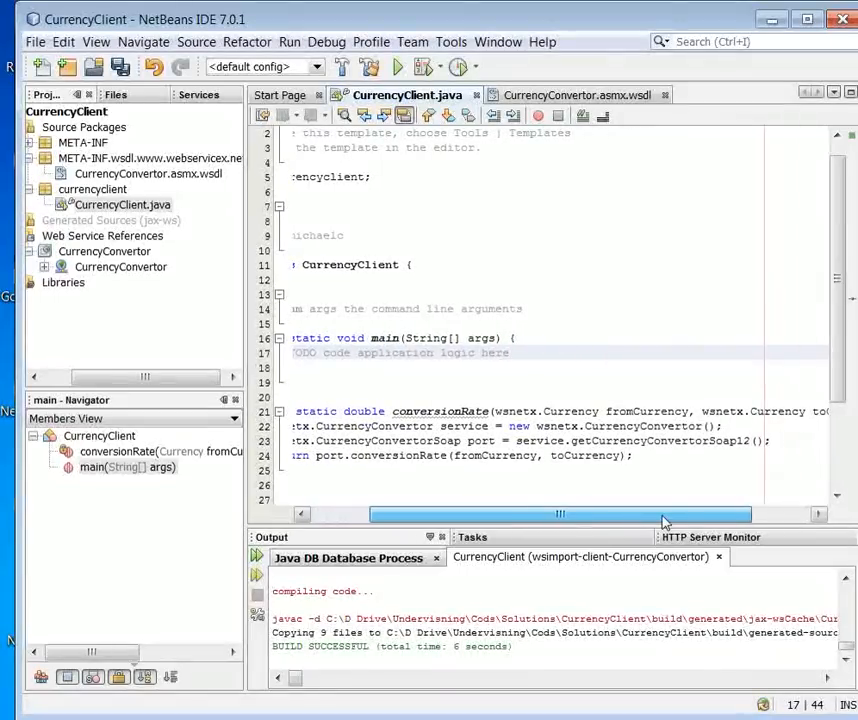
# Scroll the editor left and place the cursor inside main
pyautogui.hscroll(-3)
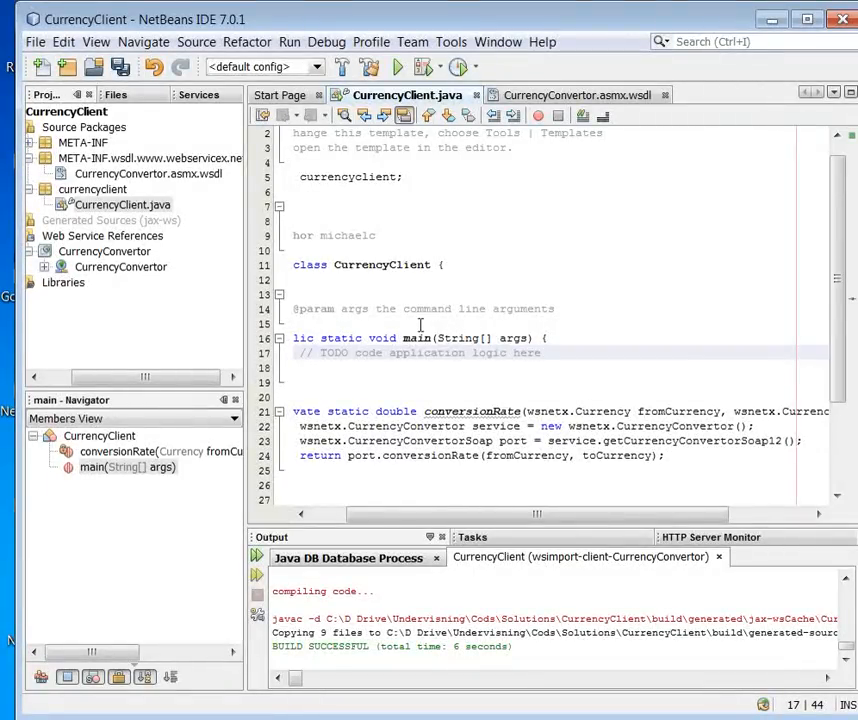
pyautogui.click(110, 220)
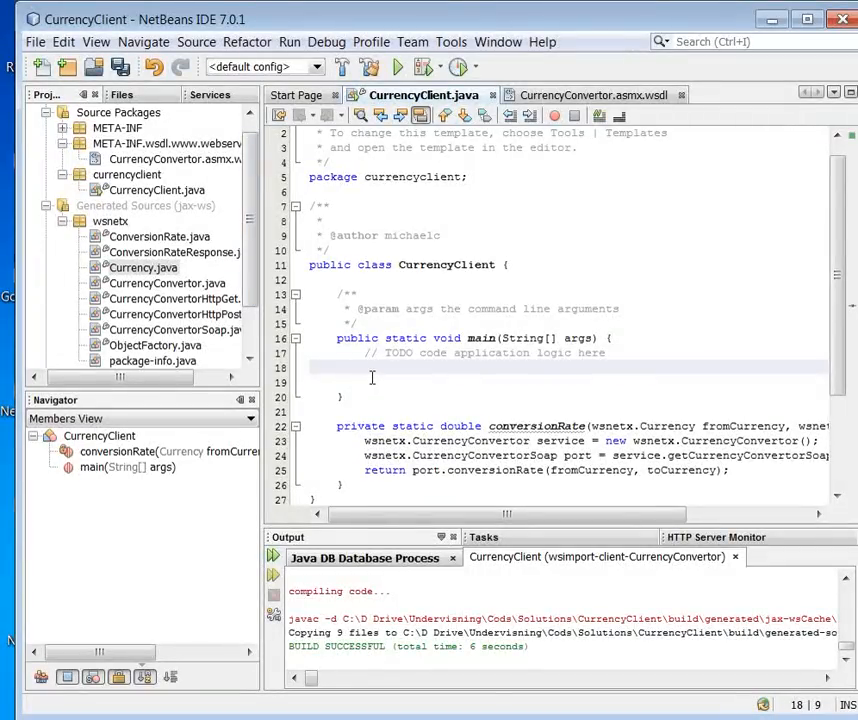
pyautogui.write('java.uti')
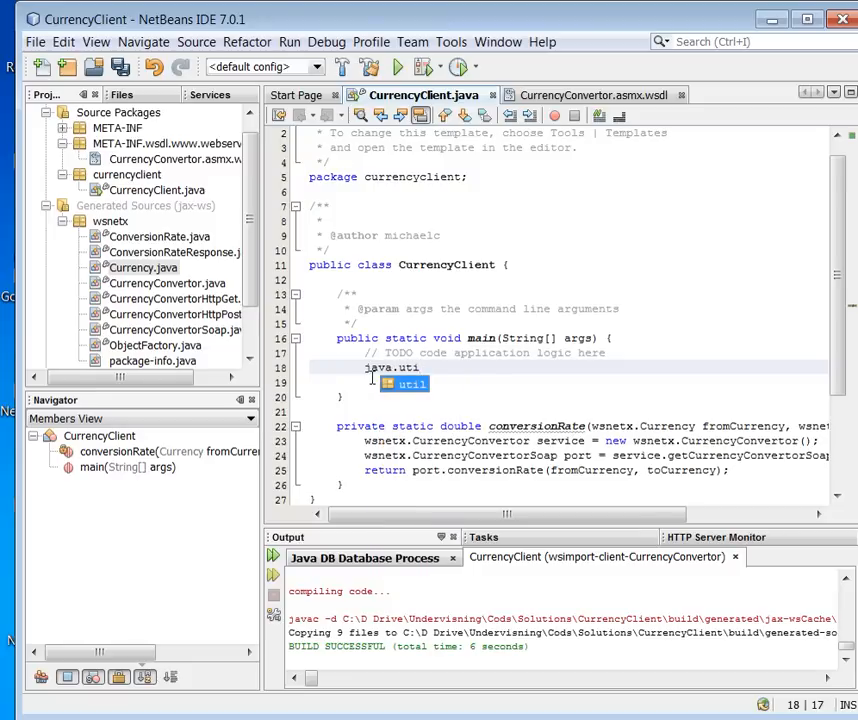
pyautogui.write('.')
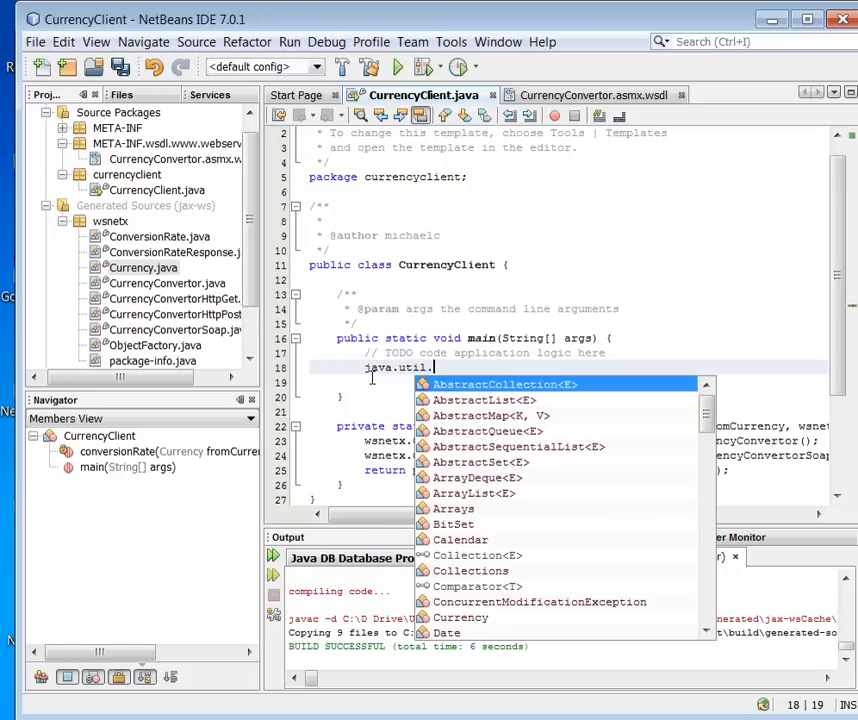
pyautogui.write('Cu')
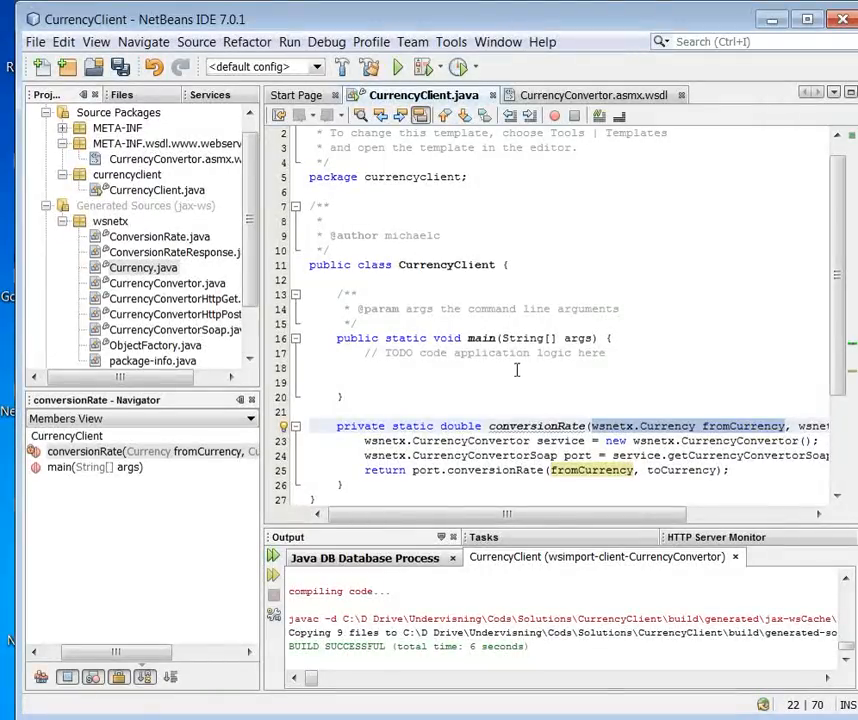
# Declare fromCurrency as wsnetx.Currency.USD using code completion
pyautogui.write('wsnetx.Currency fromCurrency =')
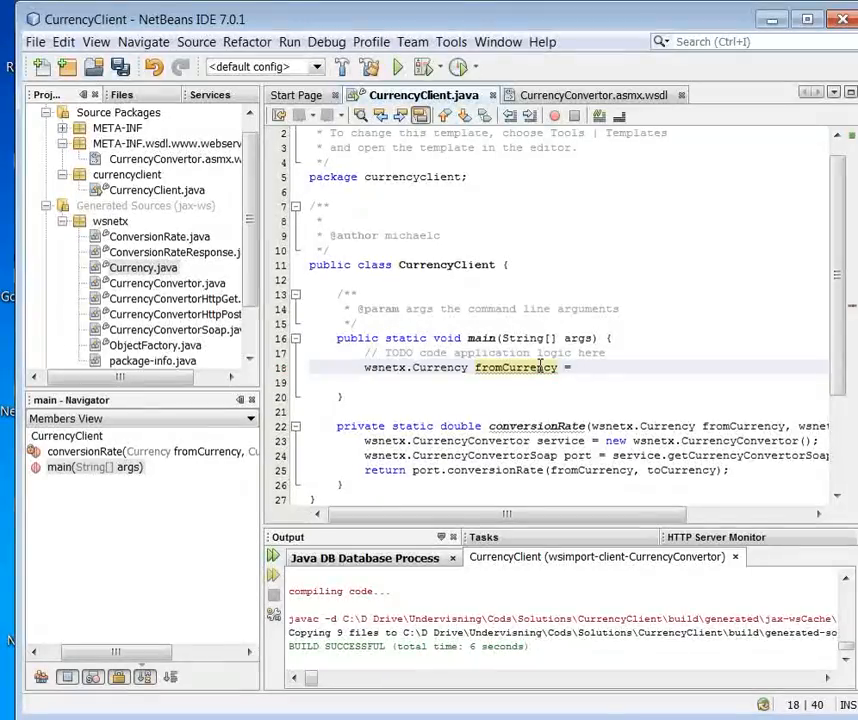
pyautogui.write('"U')
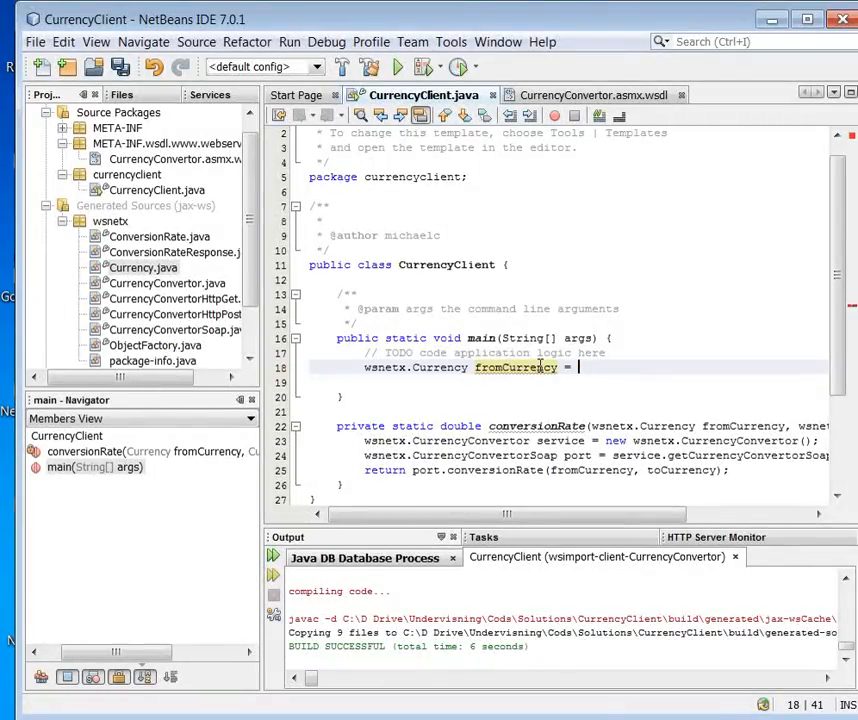
pyautogui.press('Backspace')
pyautogui.write(' wsnetx.Currency.')
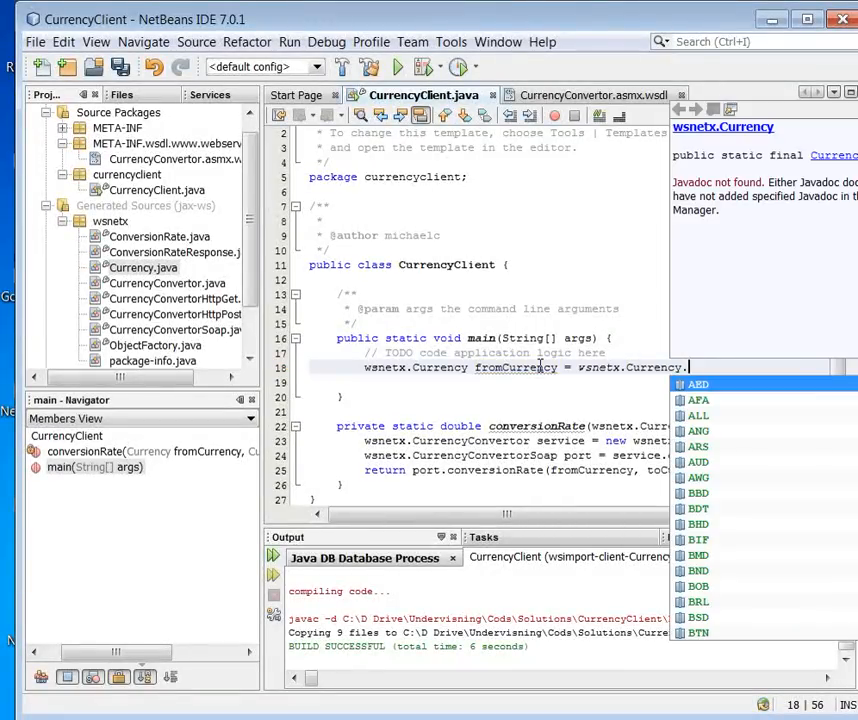
pyautogui.write('u')
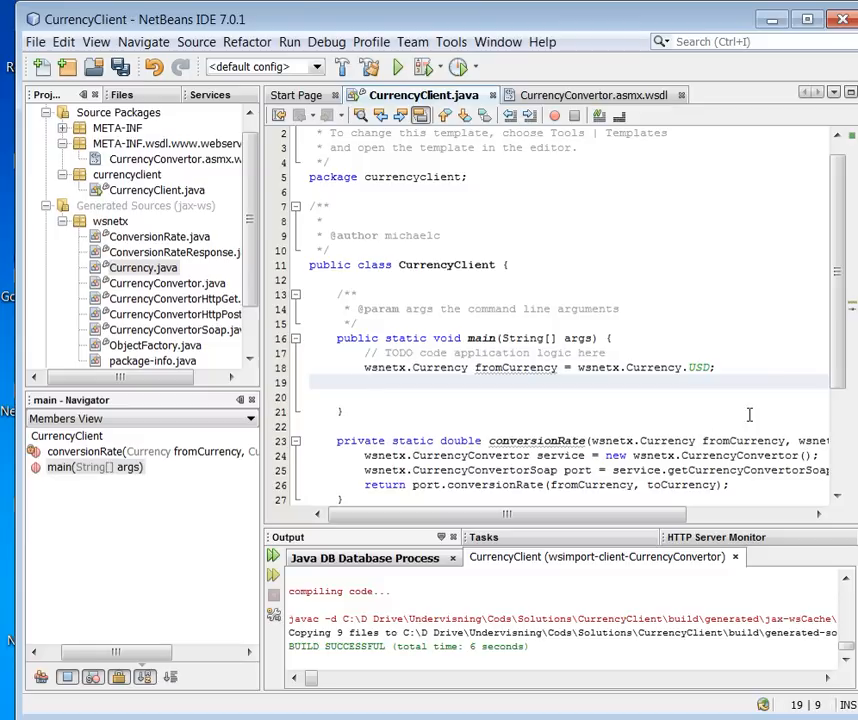
# Duplicate the declaration as toCurrency set to wsnetx.Currency.DKK
pyautogui.click(367, 383)
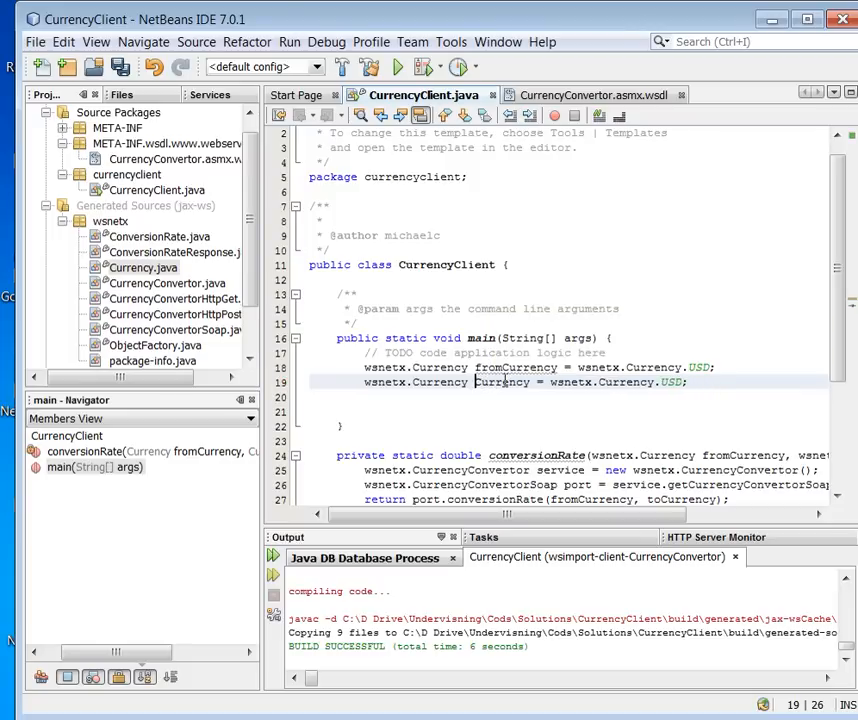
pyautogui.doubleClick(508, 382)
pyautogui.write('to')
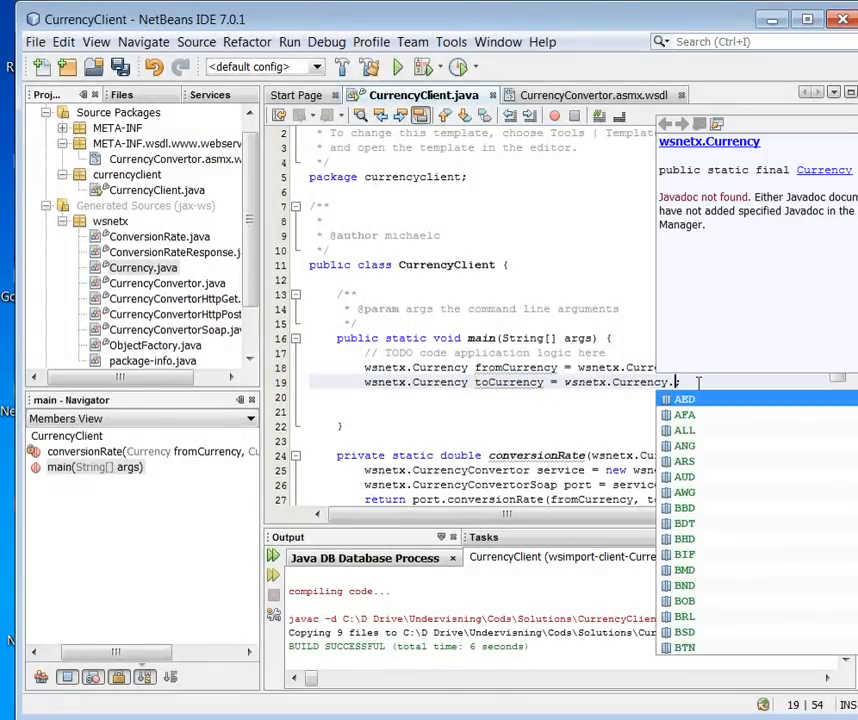
pyautogui.write('d')
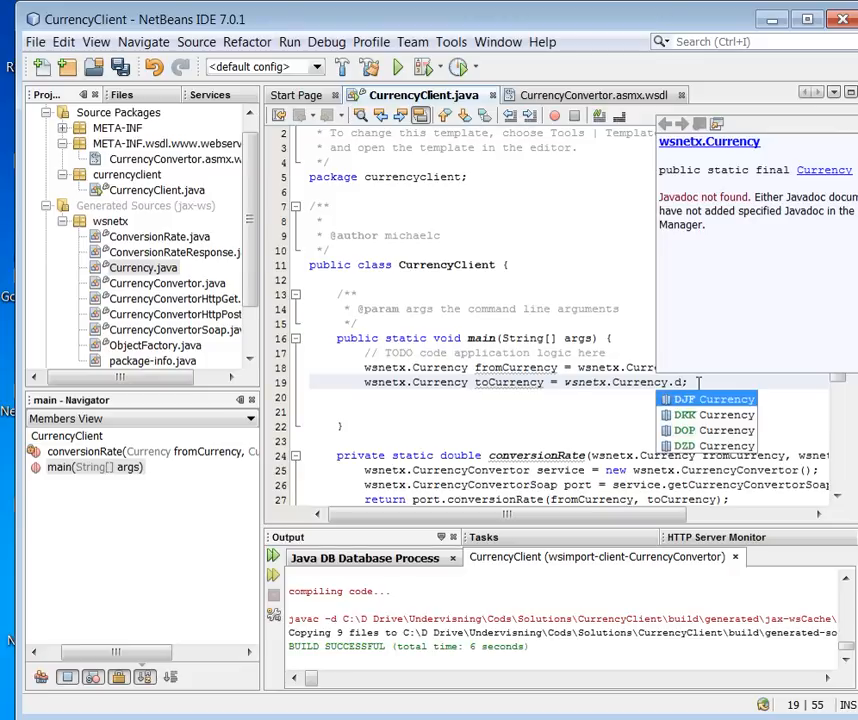
pyautogui.moveTo(710, 414)
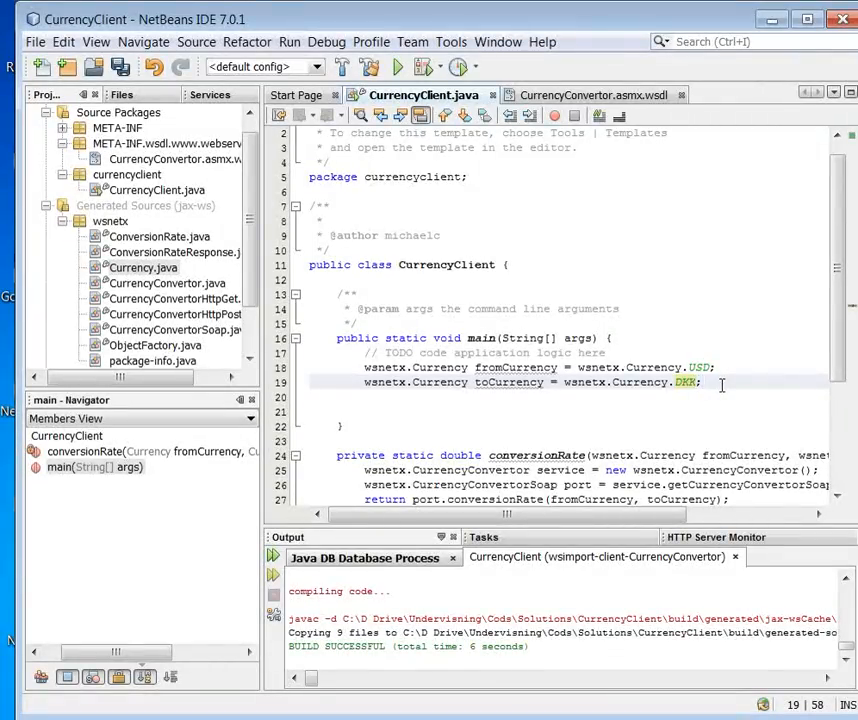
pyautogui.press('enter')
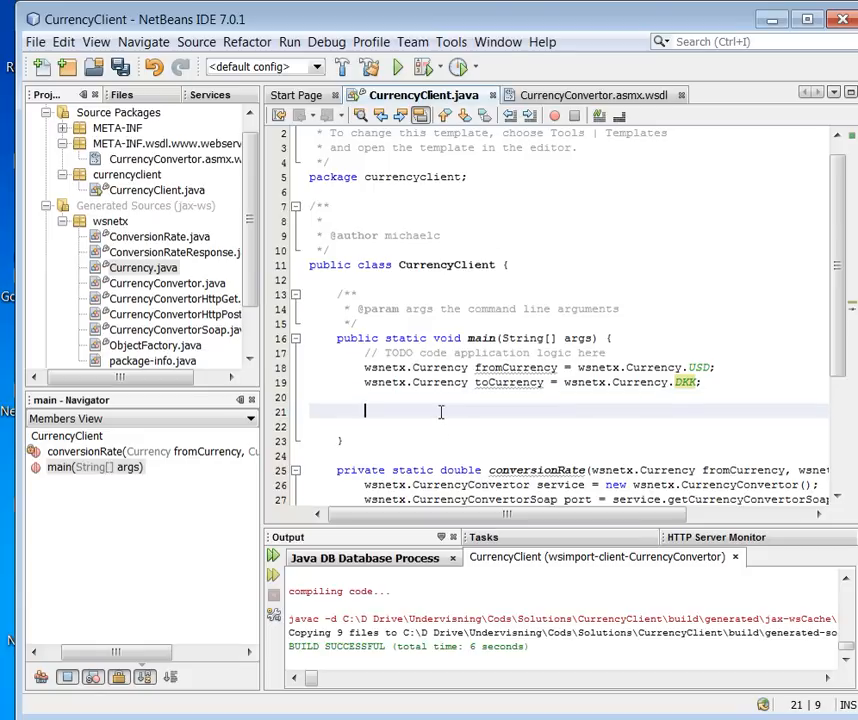
# Store conversionRate(fromCurrency, toCurrency) in a double variable named result
pyautogui.write('d')
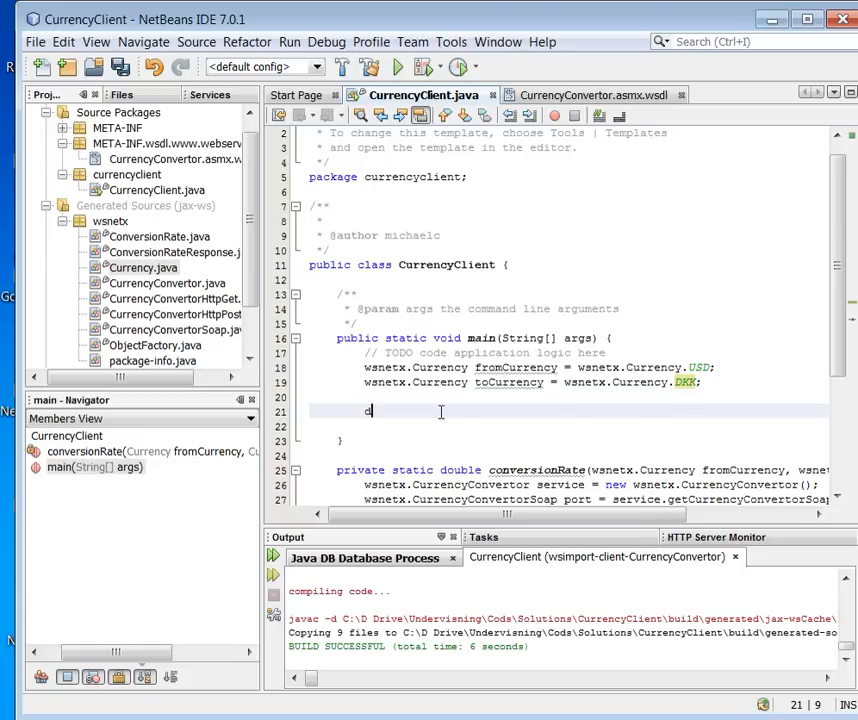
pyautogui.write('ouble')
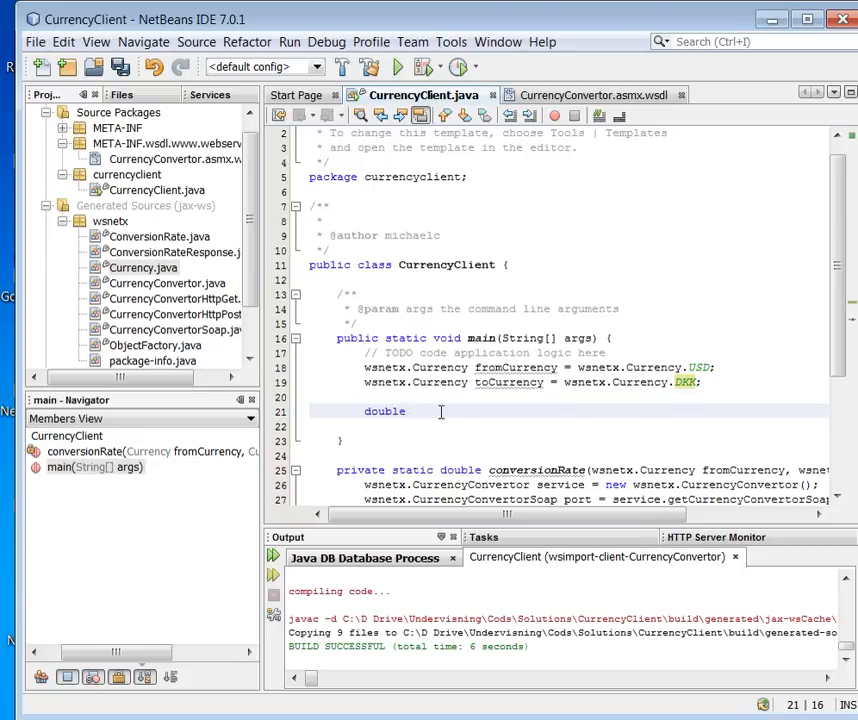
pyautogui.write('result =')
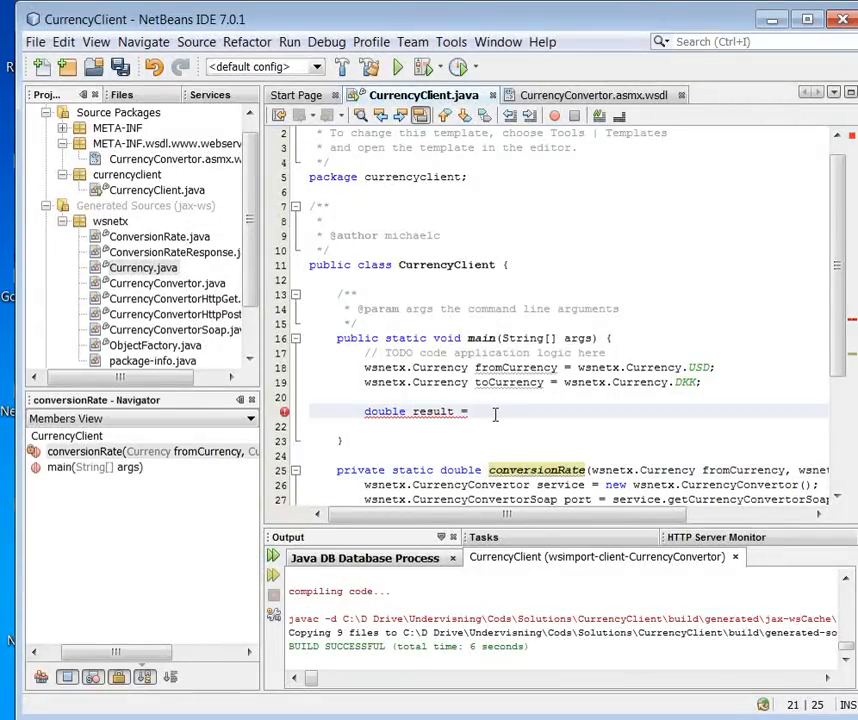
pyautogui.write('conversionRate()')
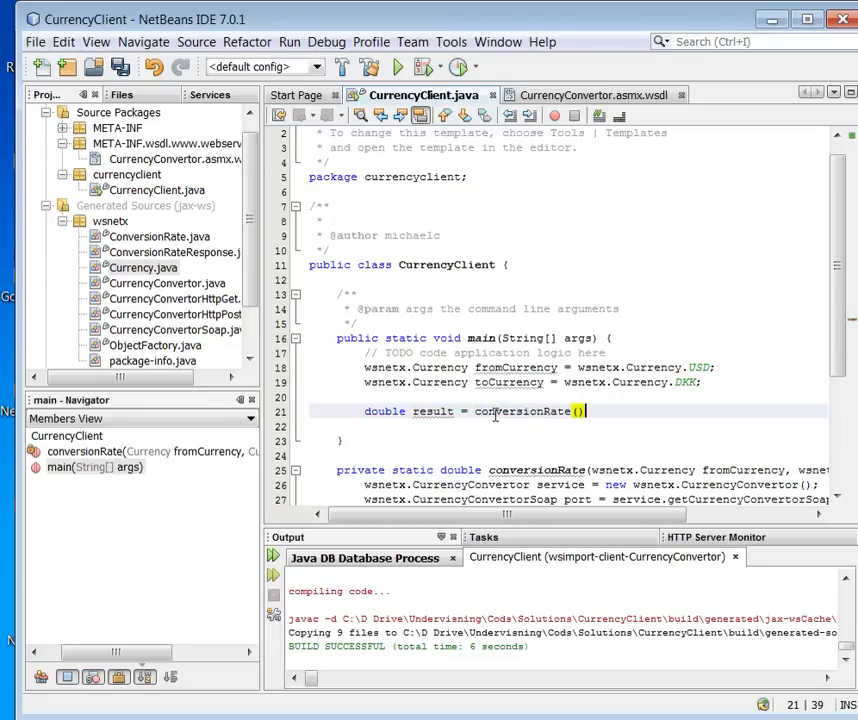
pyautogui.write('fro')
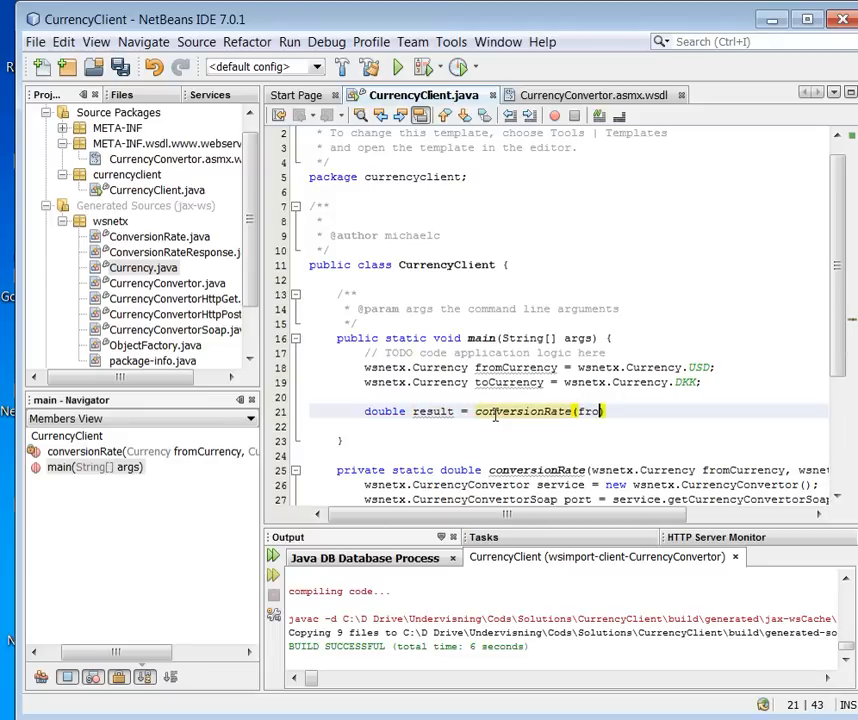
pyautogui.write('mCurrency,')
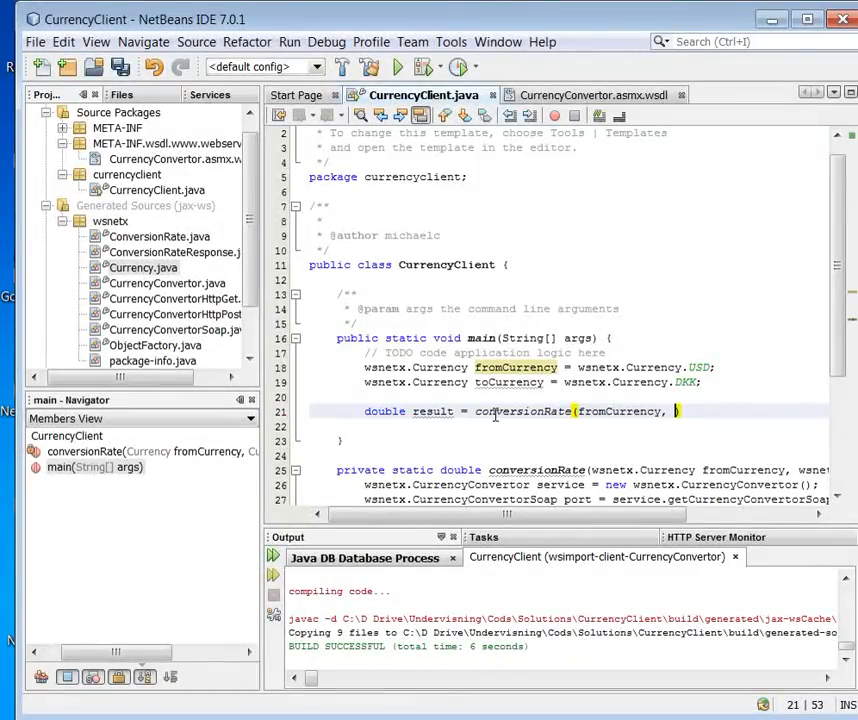
pyautogui.write('toCurrency')
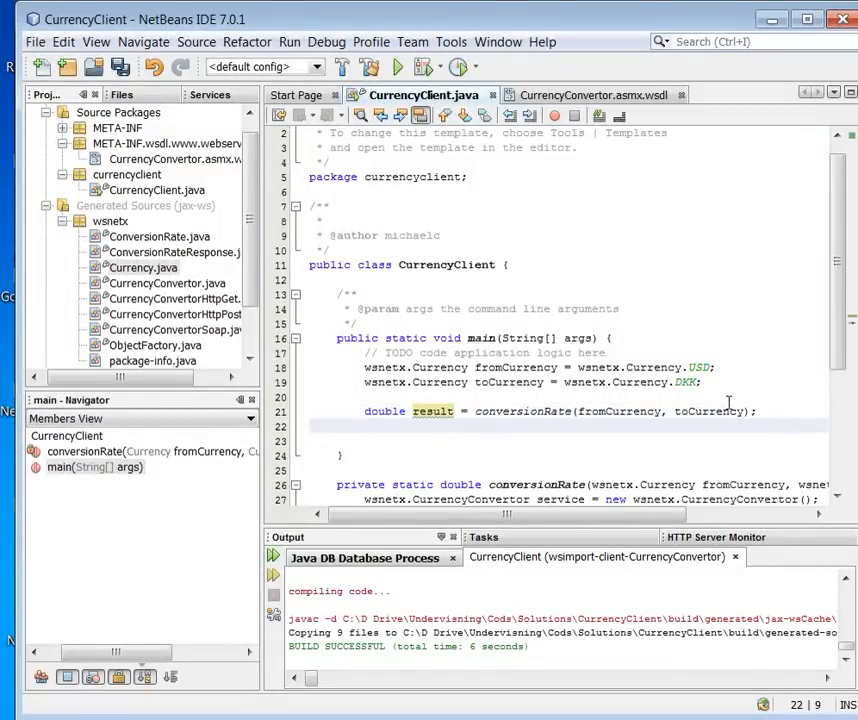
# Print "Ratio: " + result with a System.out.println statement from the sout template
pyautogui.write('sou')
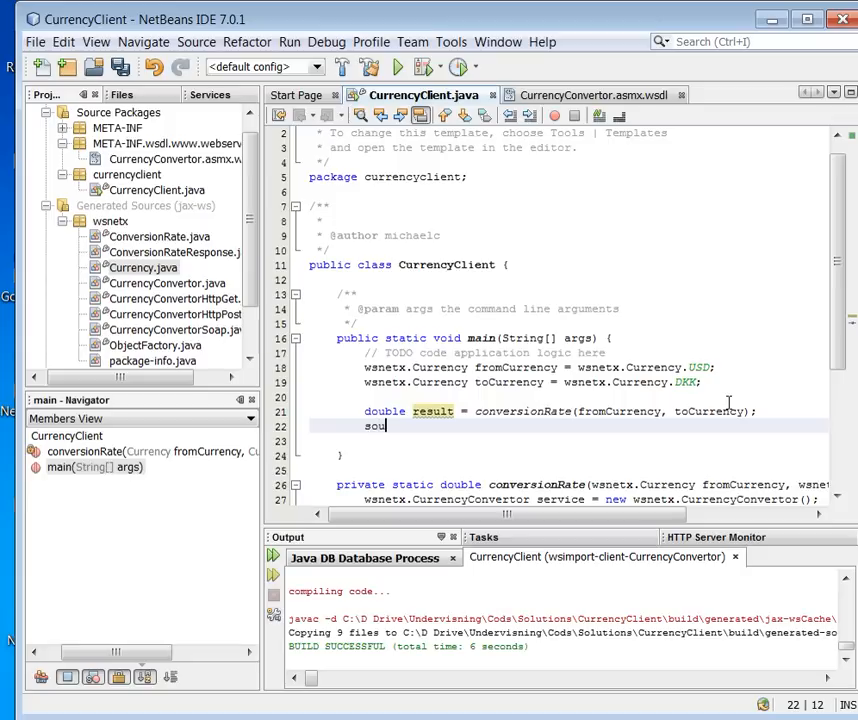
pyautogui.write('System.out.println("");')
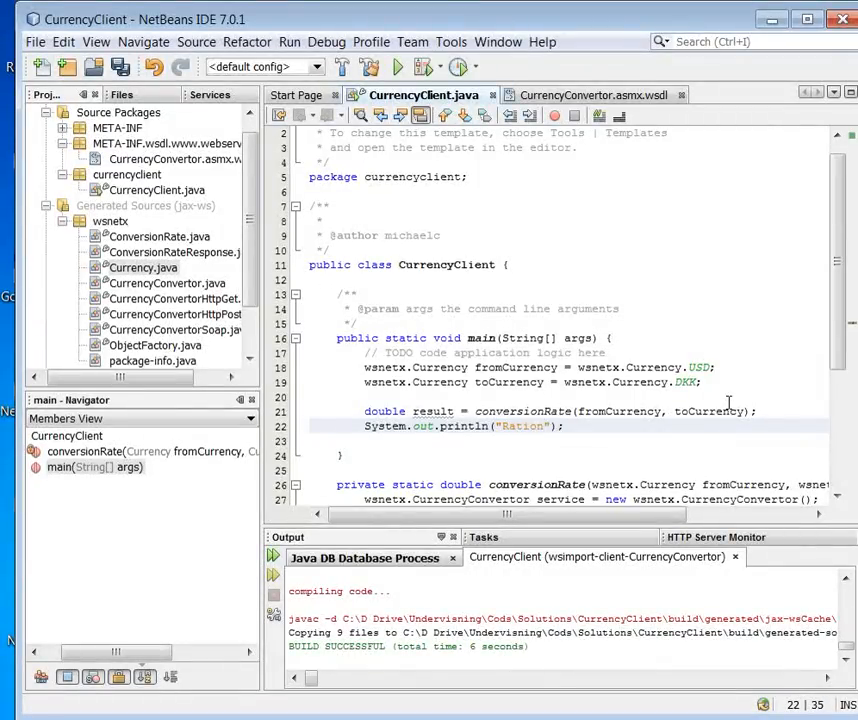
pyautogui.write('Ratio:')
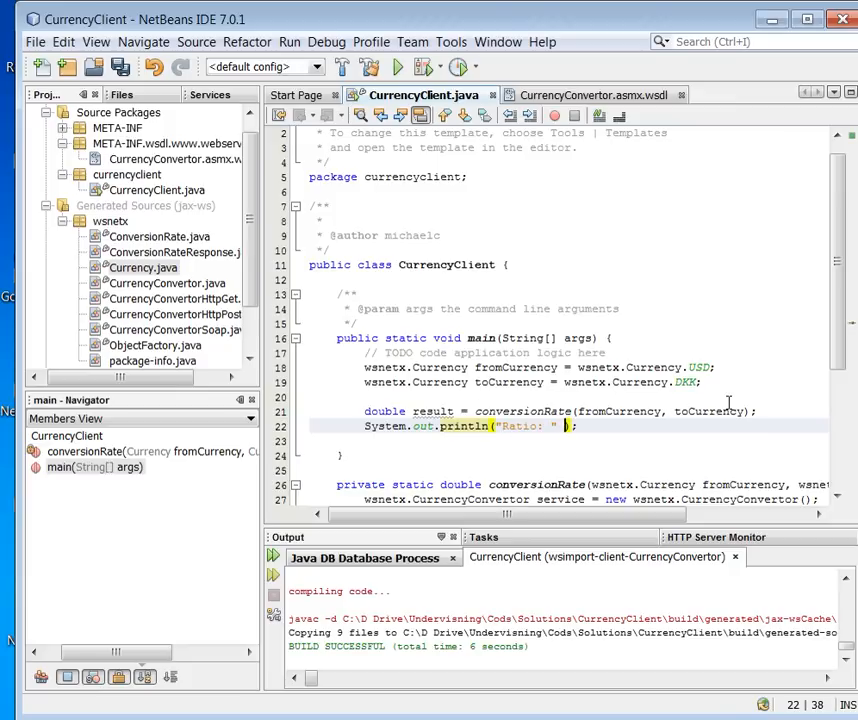
pyautogui.write('+')
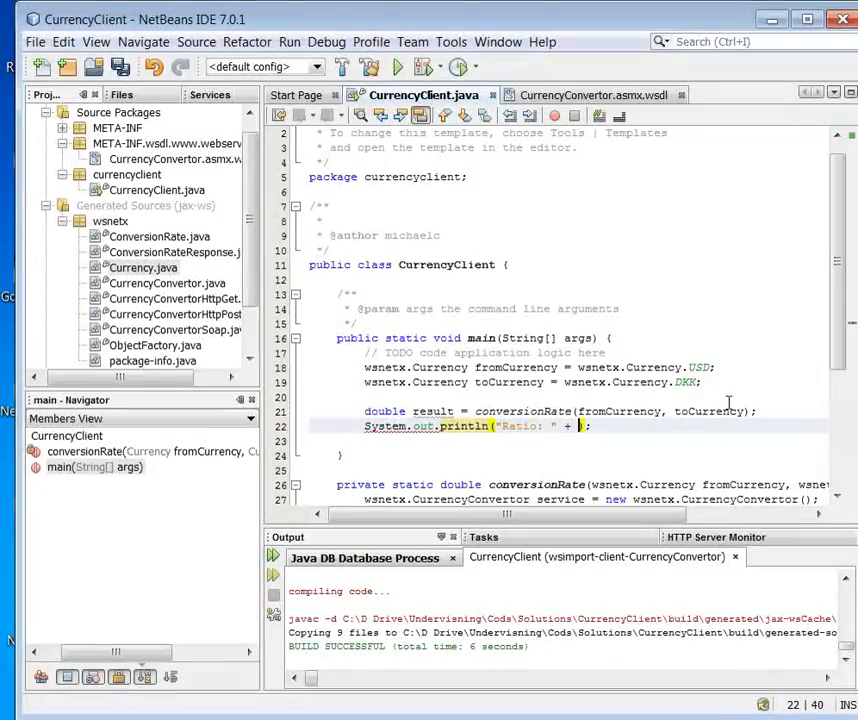
pyautogui.write('result')
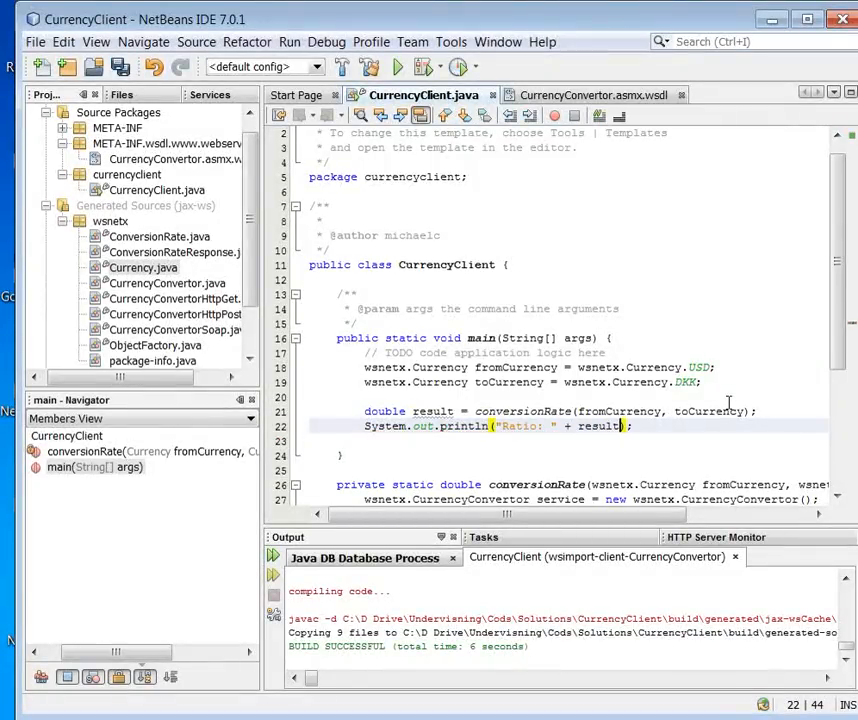
pyautogui.doubleClick(433, 411)
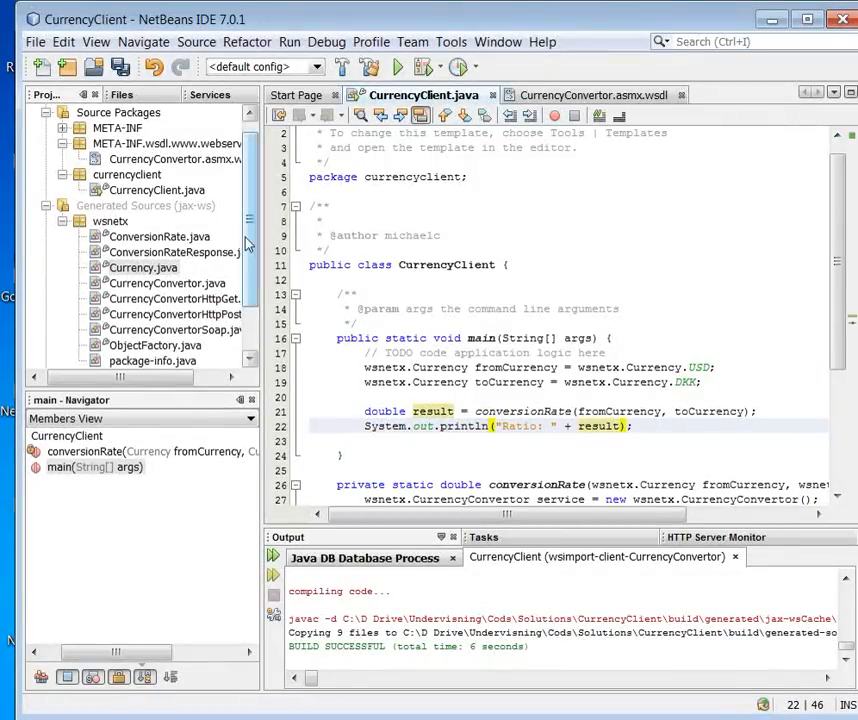
pyautogui.click(143, 282)
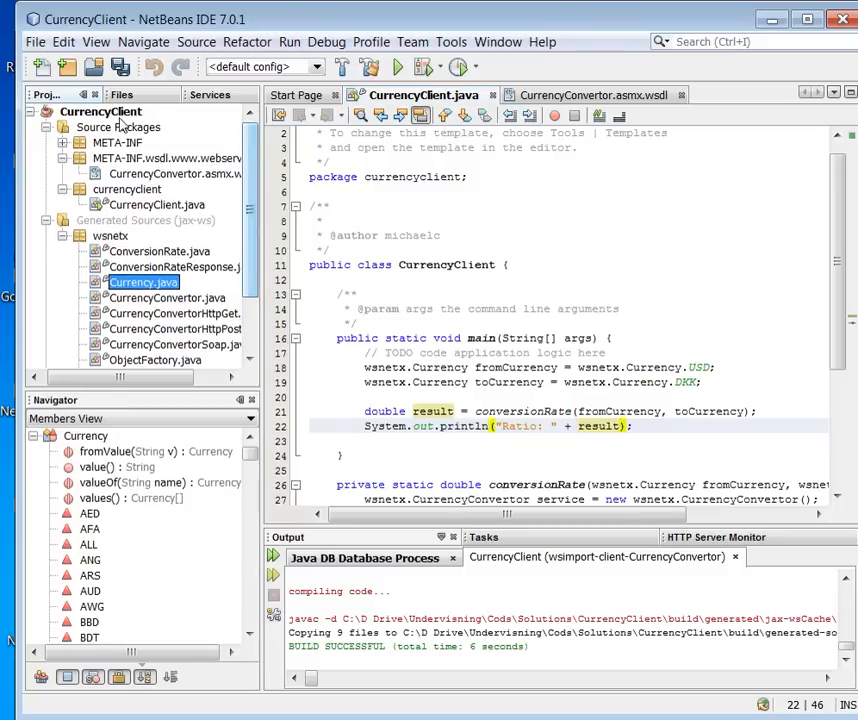
# Build the CurrencyClient project from its context menu
pyautogui.rightClick(100, 111)
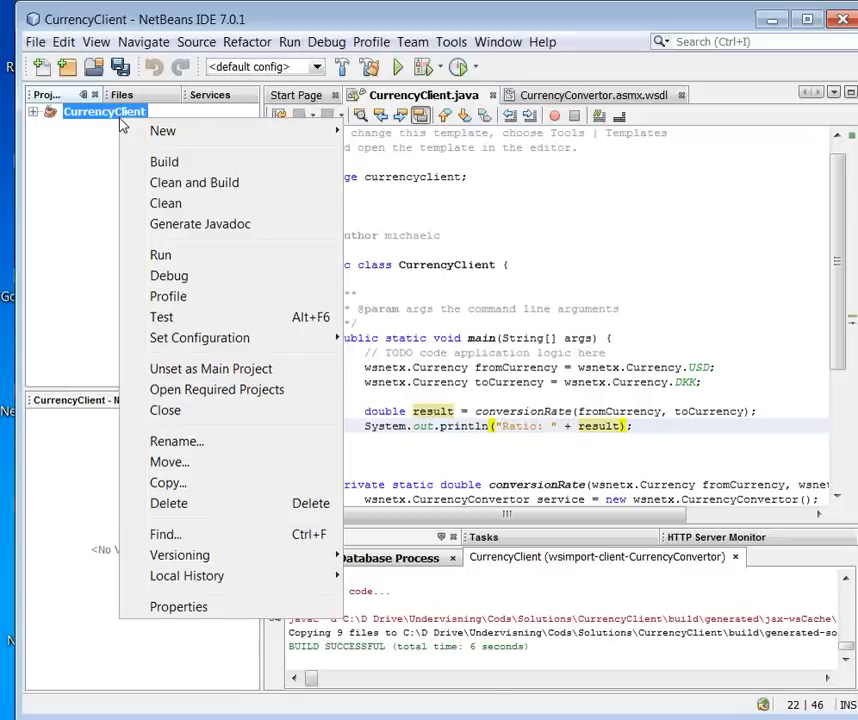
pyautogui.moveTo(164, 162)
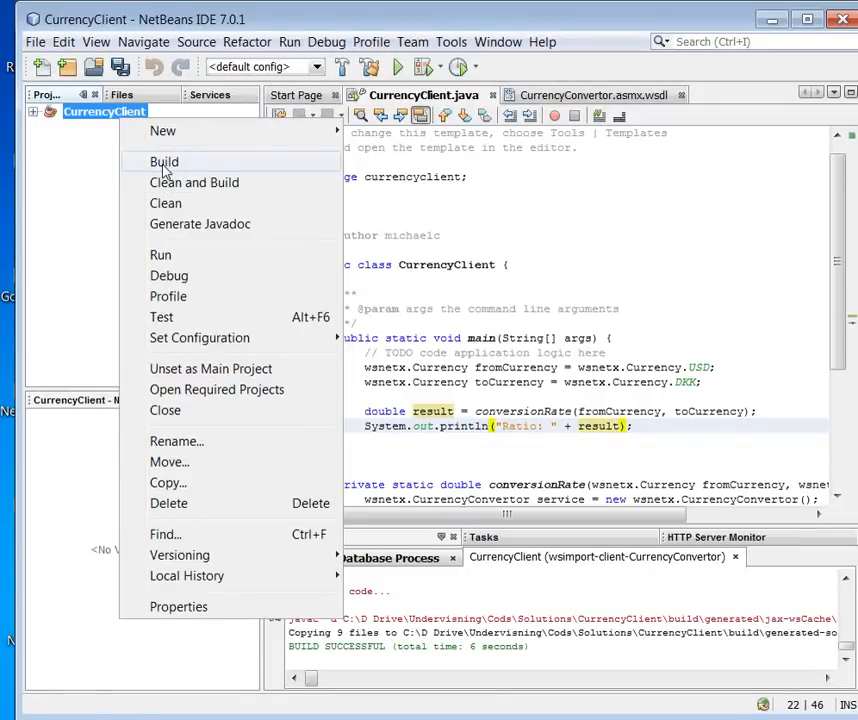
pyautogui.click(164, 161)
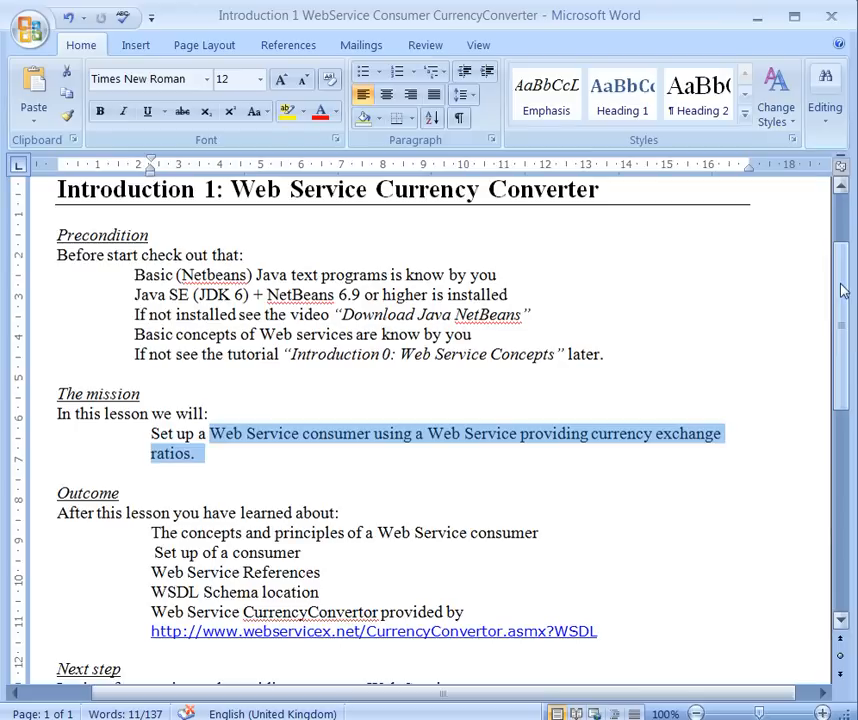
pyautogui.scroll(-3)
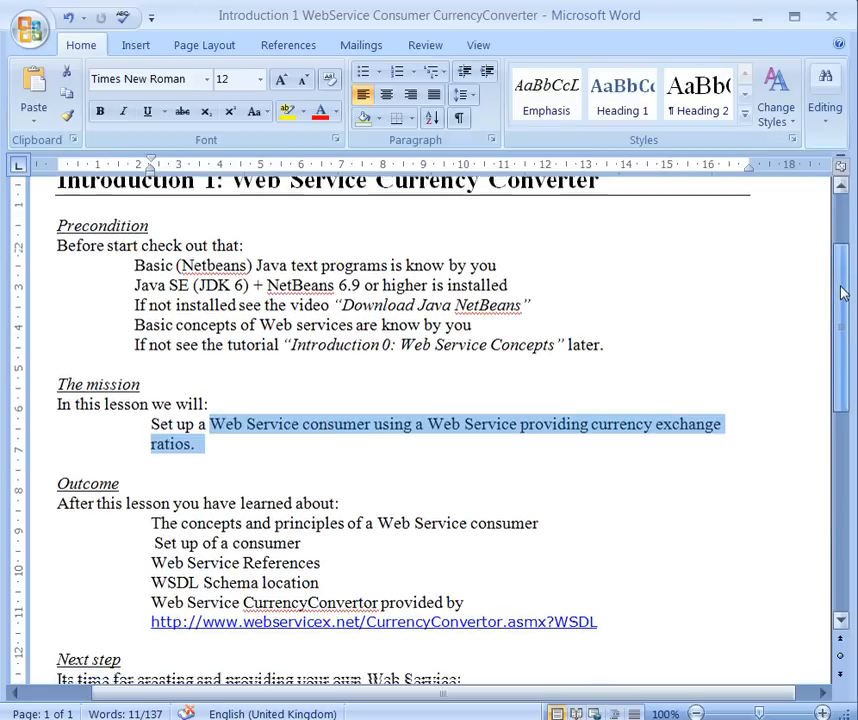
pyautogui.scroll(-3)
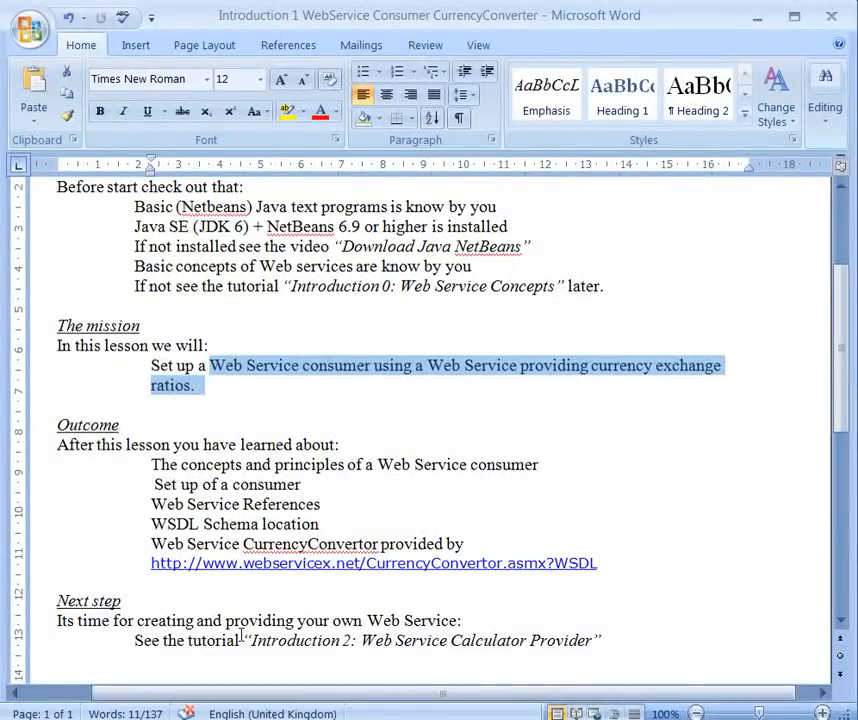
pyautogui.moveTo(513, 598)
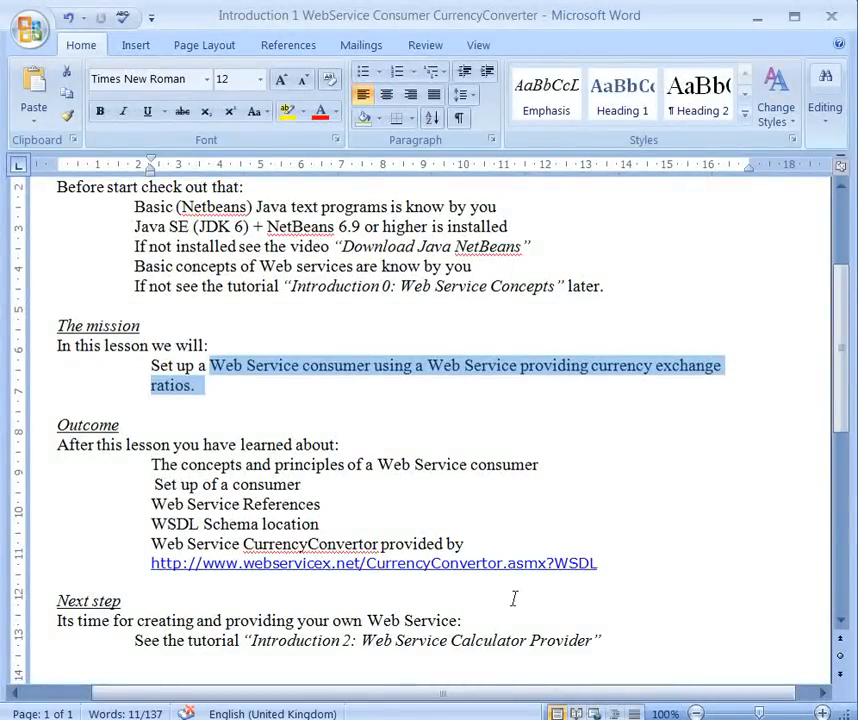
pyautogui.moveTo(341, 605)
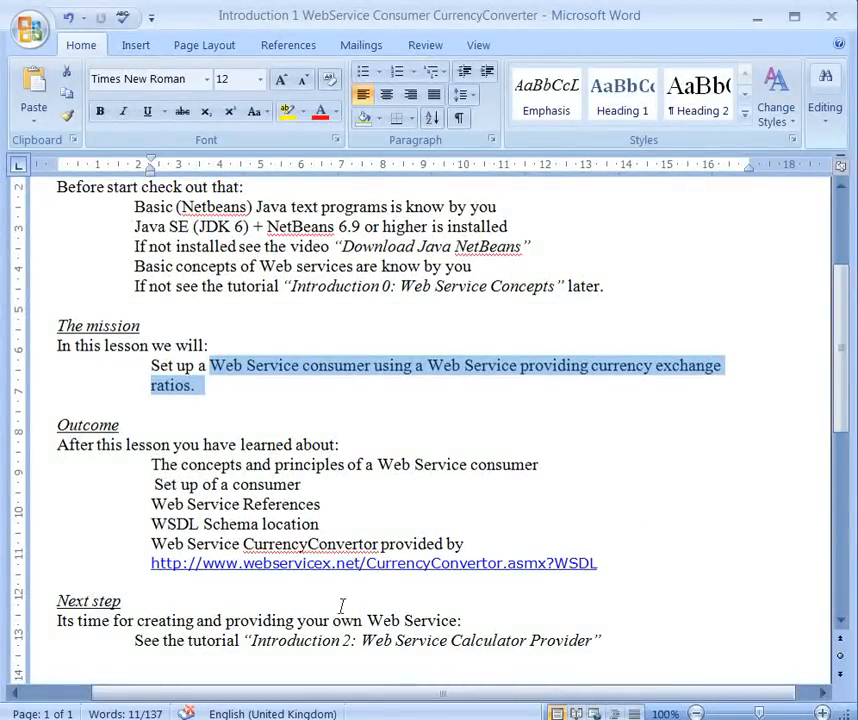